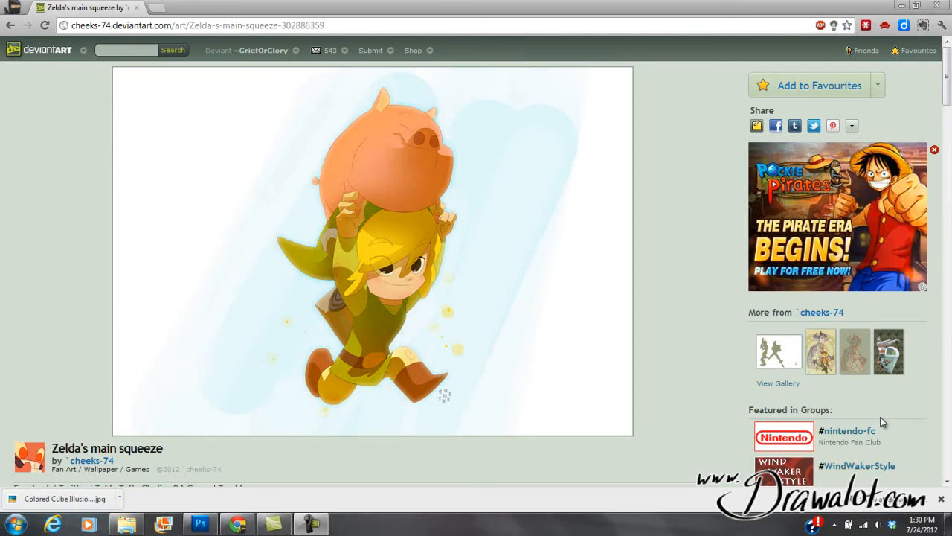
mouse_move(848, 432)
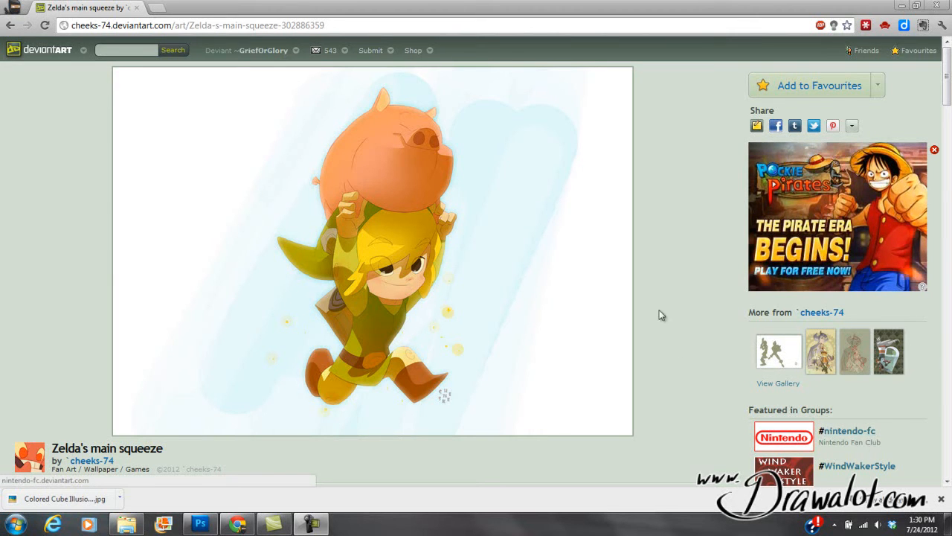
mouse_move(671, 271)
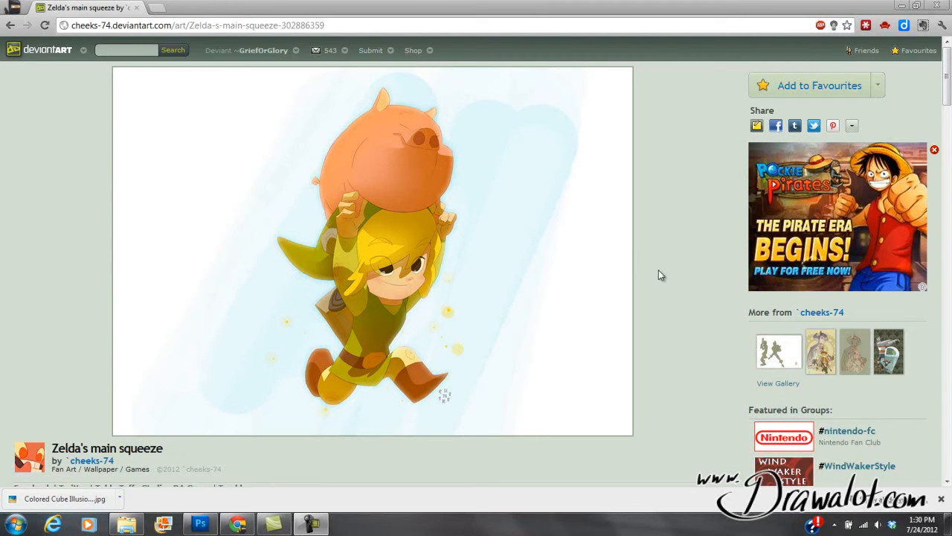
mouse_move(652, 186)
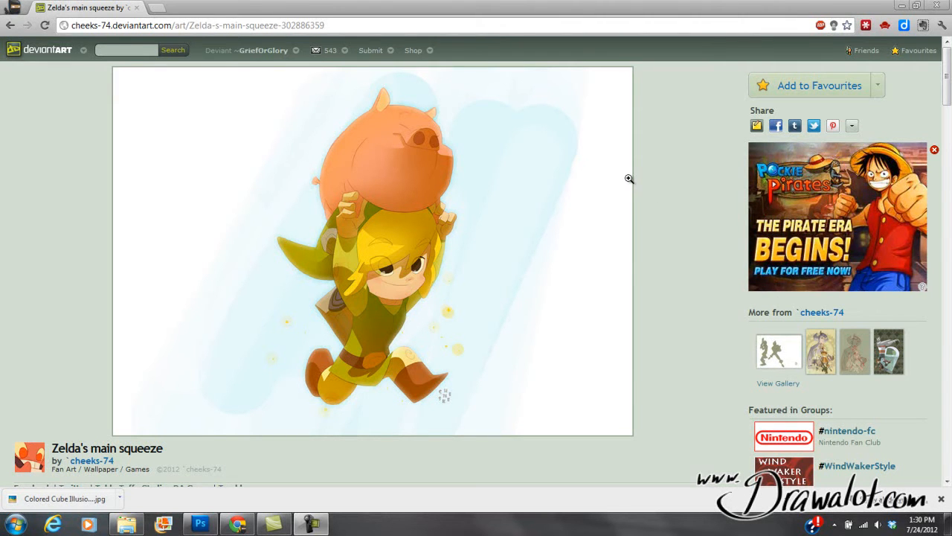
mouse_move(610, 265)
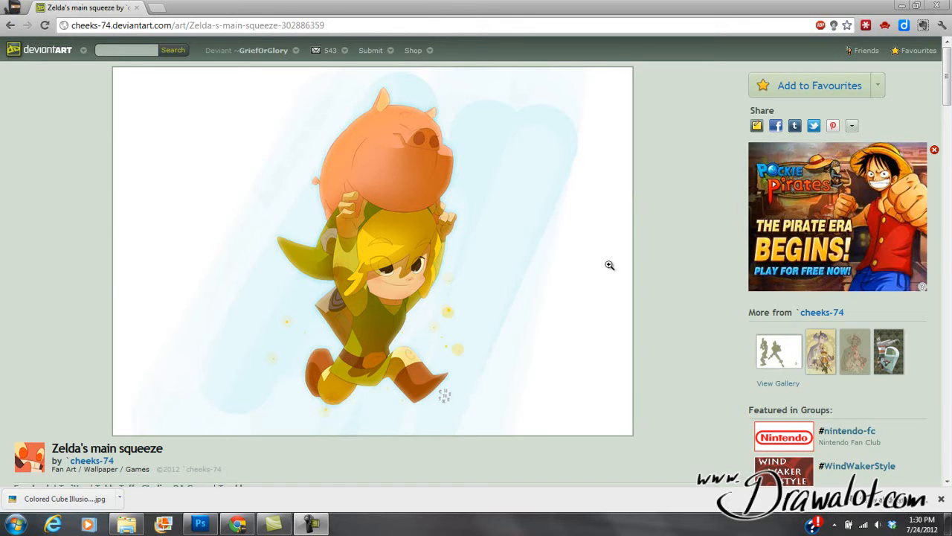
- Create a clipboard-sized document, paste the screenshot, copy just the Zelda artwork to its own layer and delete the background
click(199, 524)
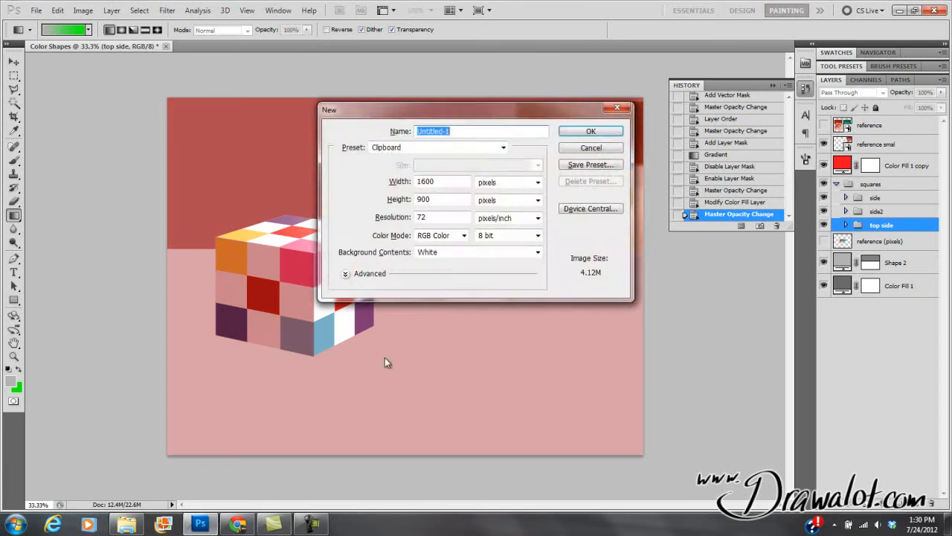
click(590, 131)
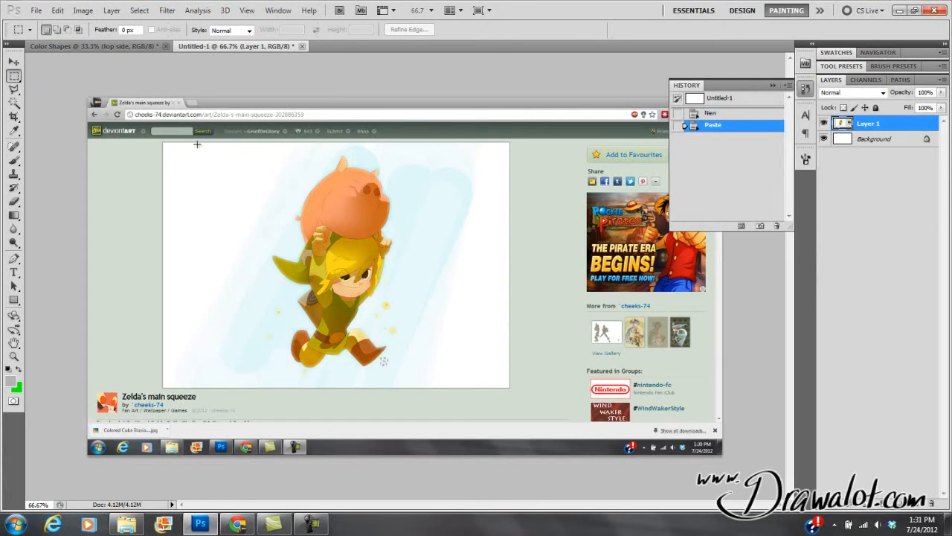
drag(164, 146, 260, 211)
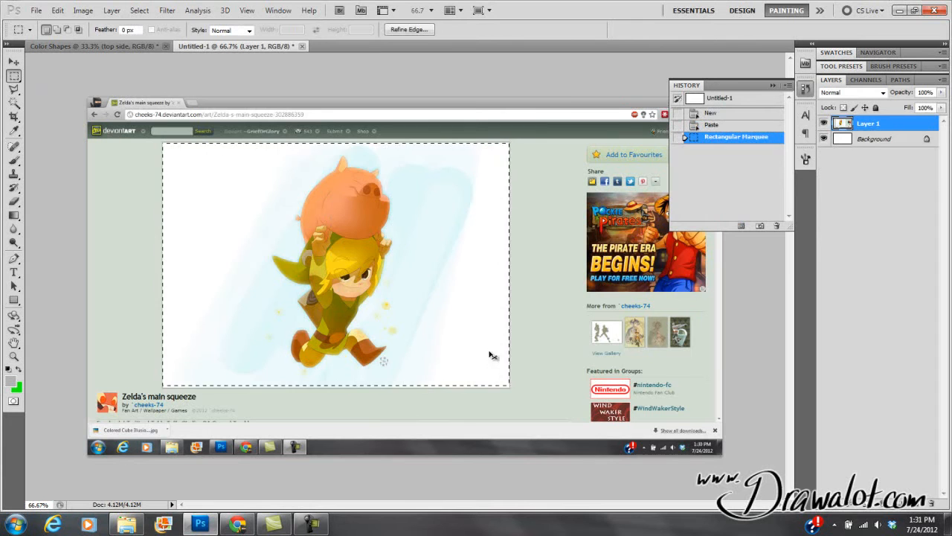
key(ctrl+v)
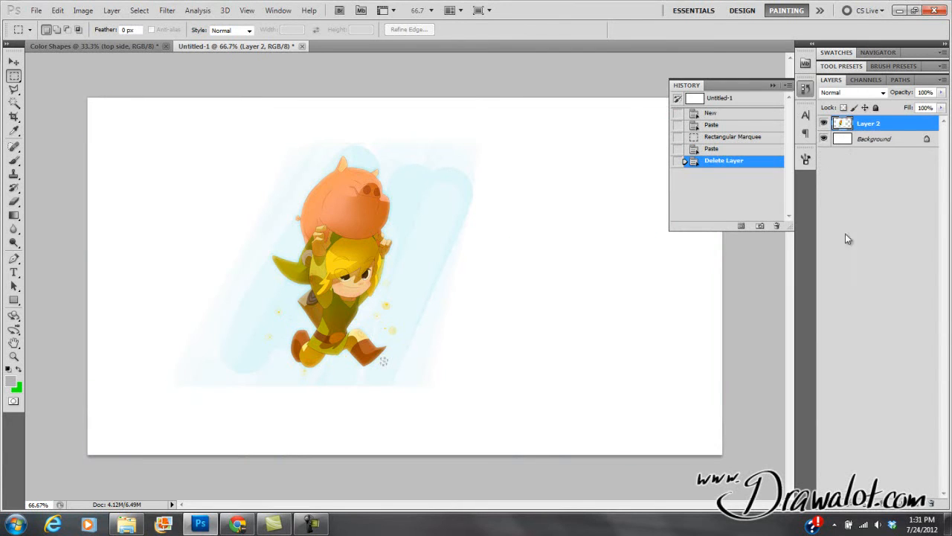
click(824, 140)
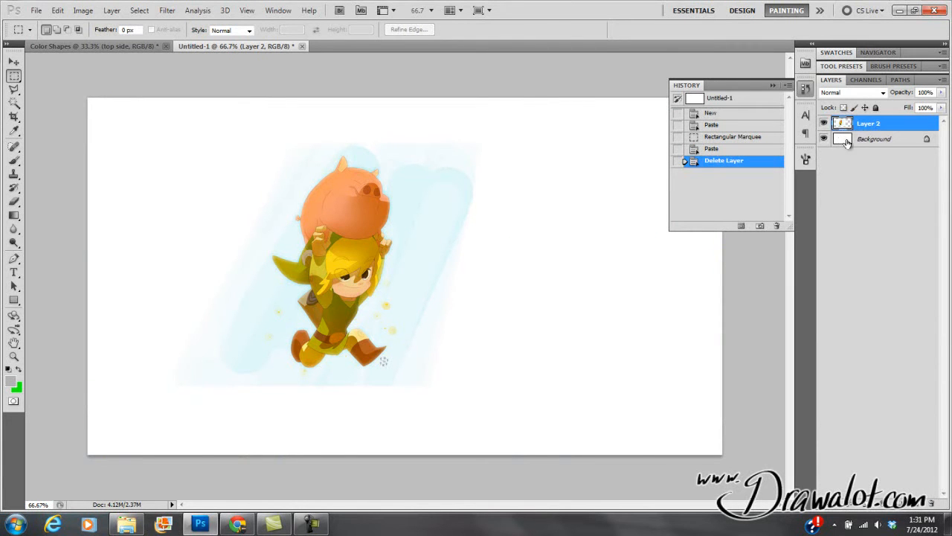
click(824, 140)
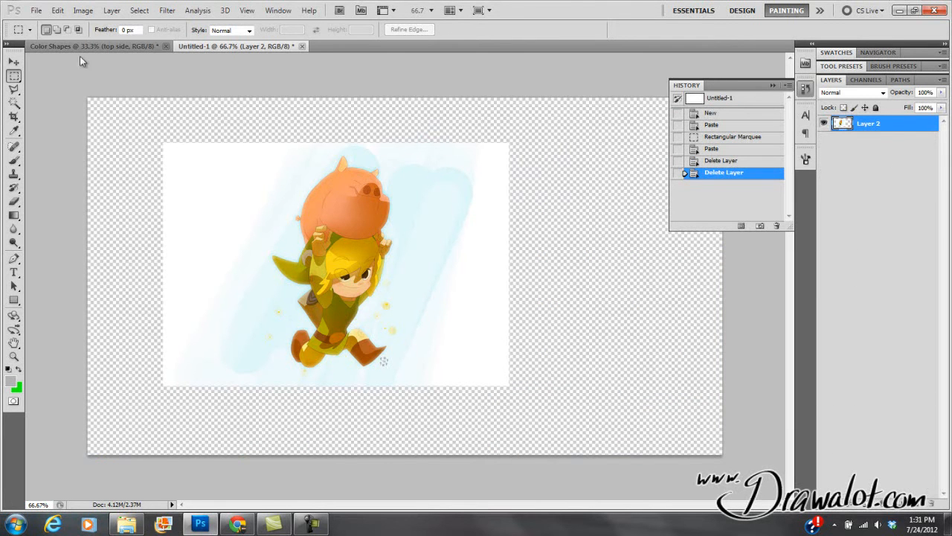
- Add a Solid Color fill layer in light grey (d3d3d3) beneath the artwork layer
click(112, 9)
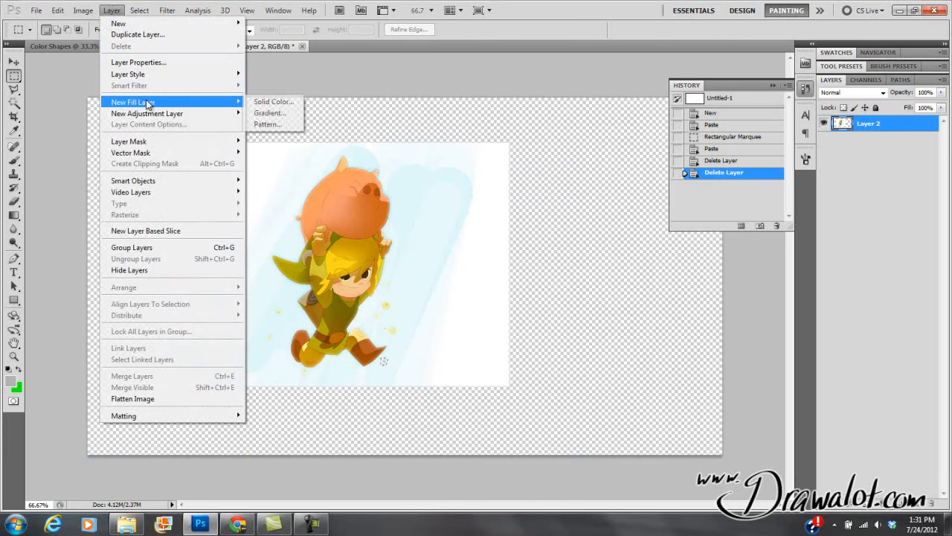
click(274, 101)
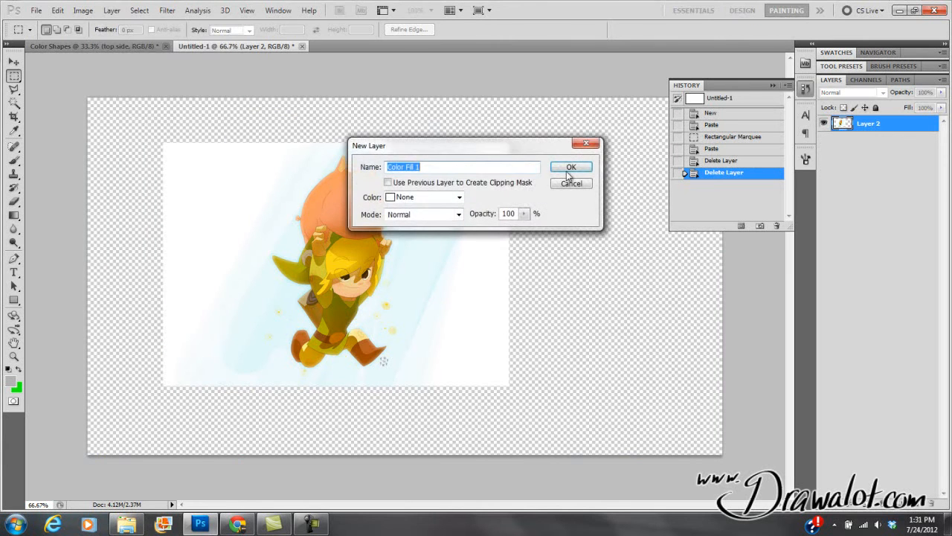
click(572, 166)
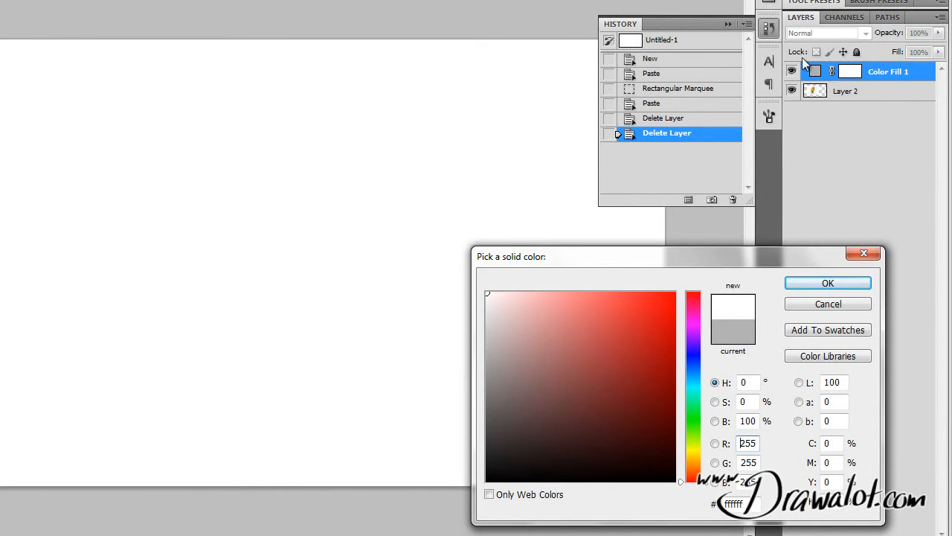
click(569, 381)
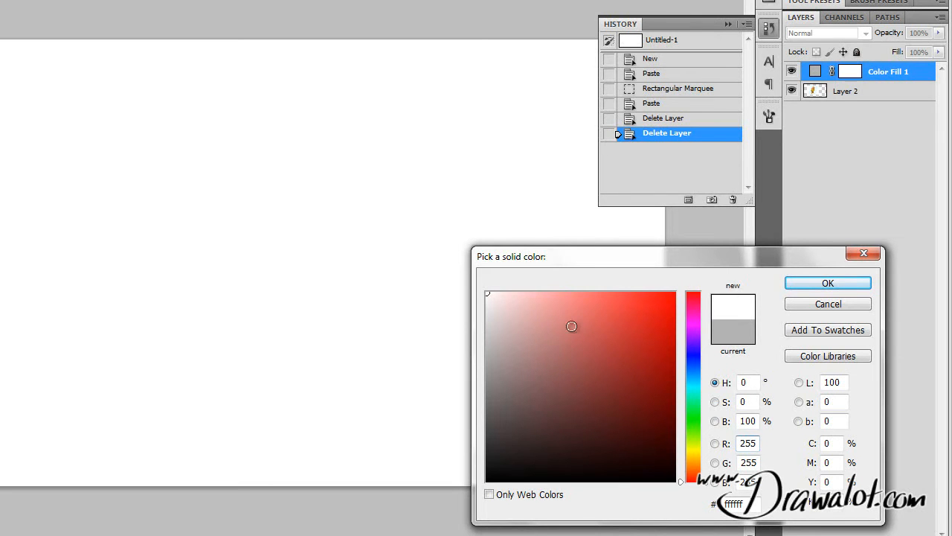
click(494, 405)
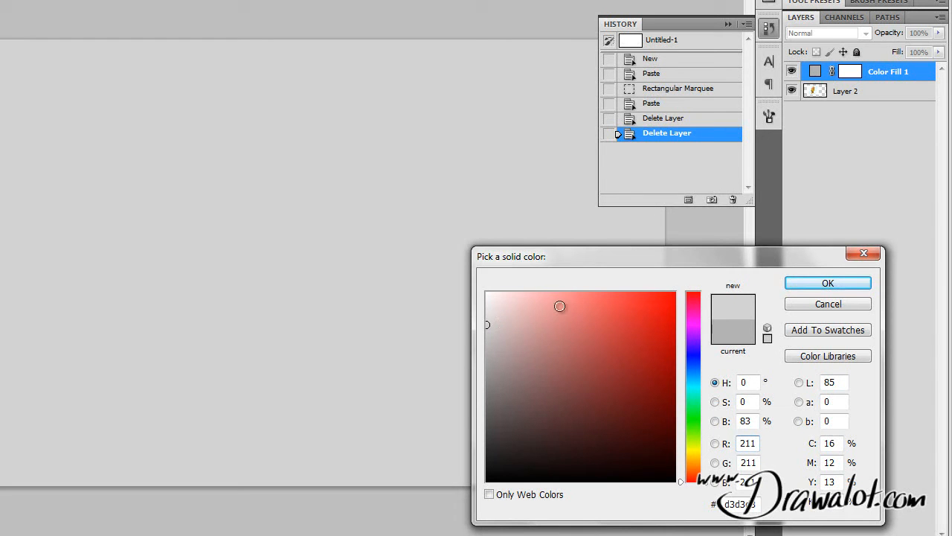
click(828, 283)
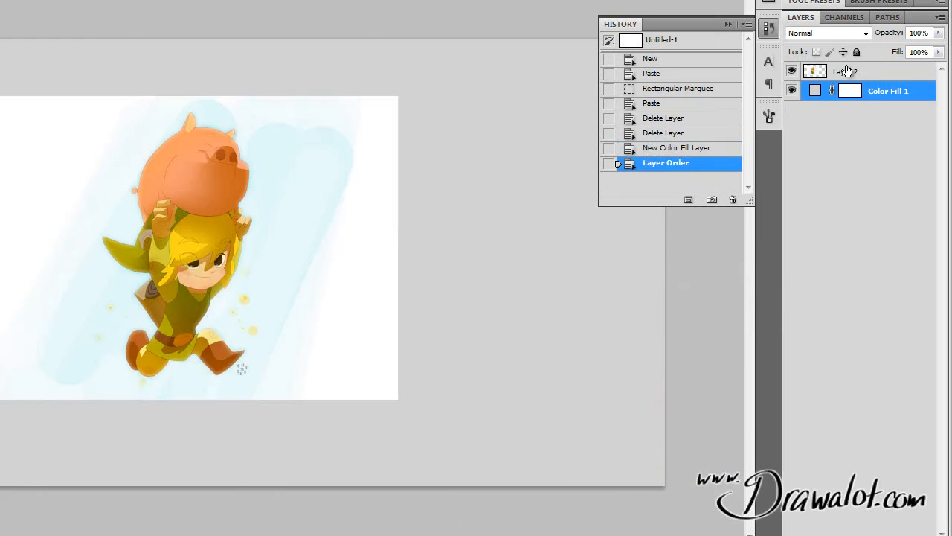
- Rename the artwork layer 'ref art' and make a smaller cropped duplicate named 'ref art thumb'
double_click(847, 72)
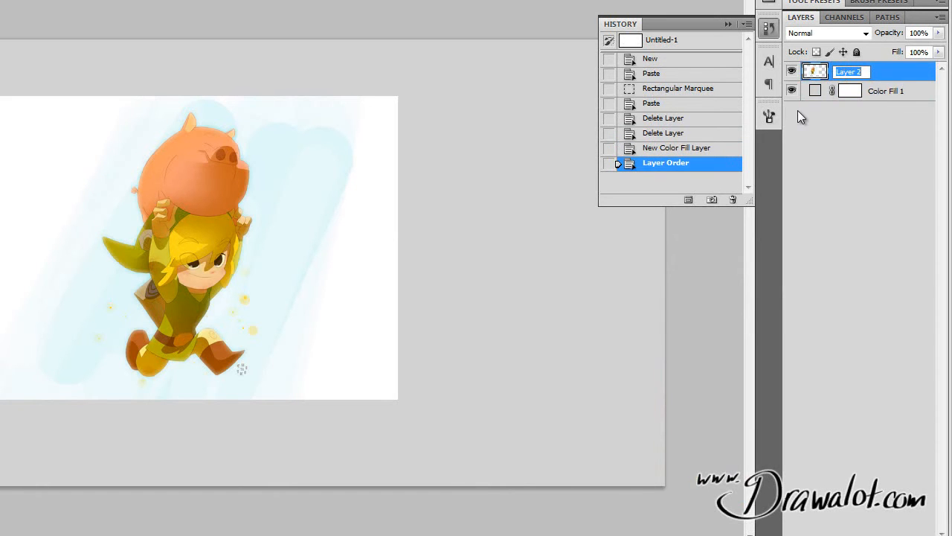
text(ref art)
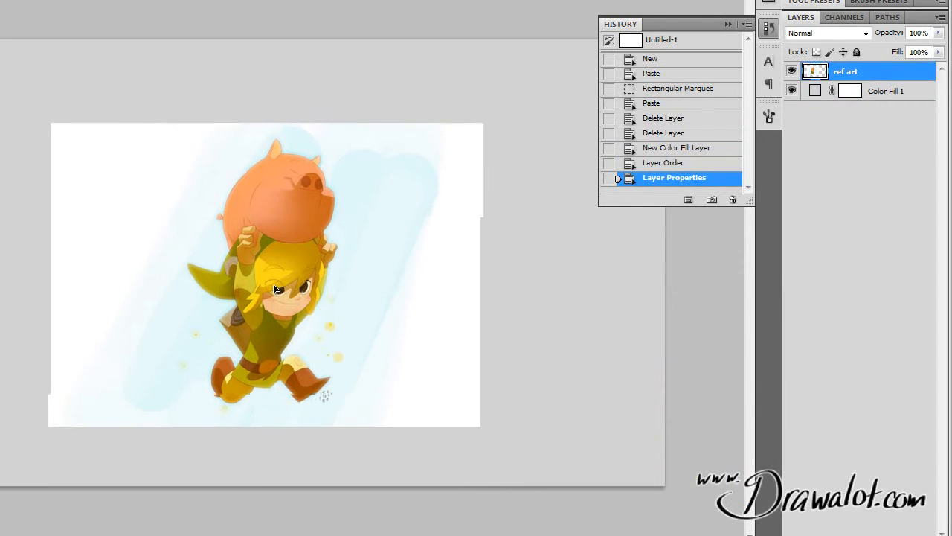
drag(276, 290, 283, 280)
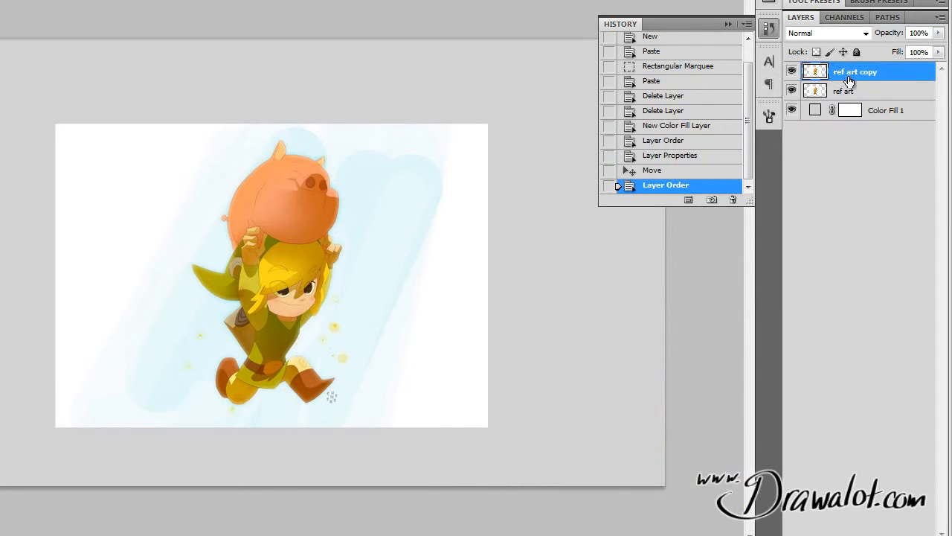
double_click(854, 71)
text(thumb)
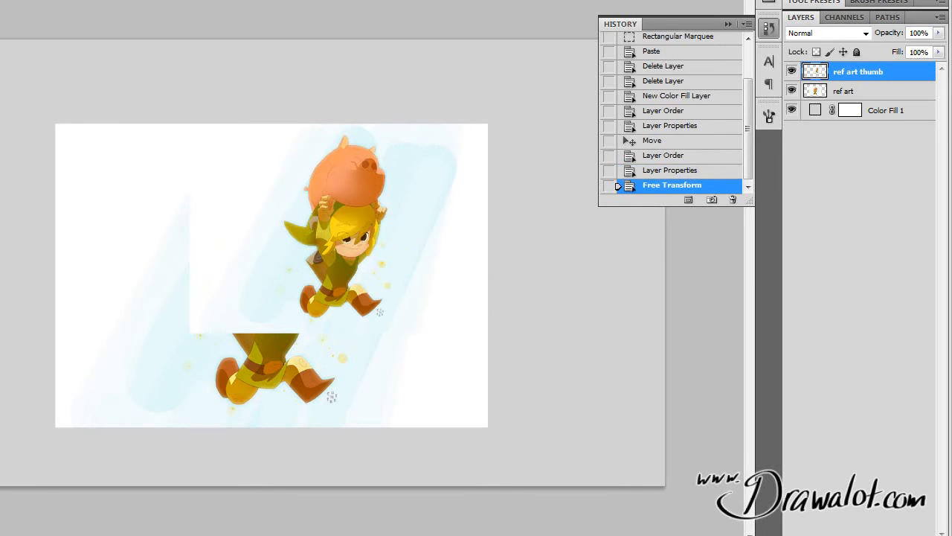
click(792, 91)
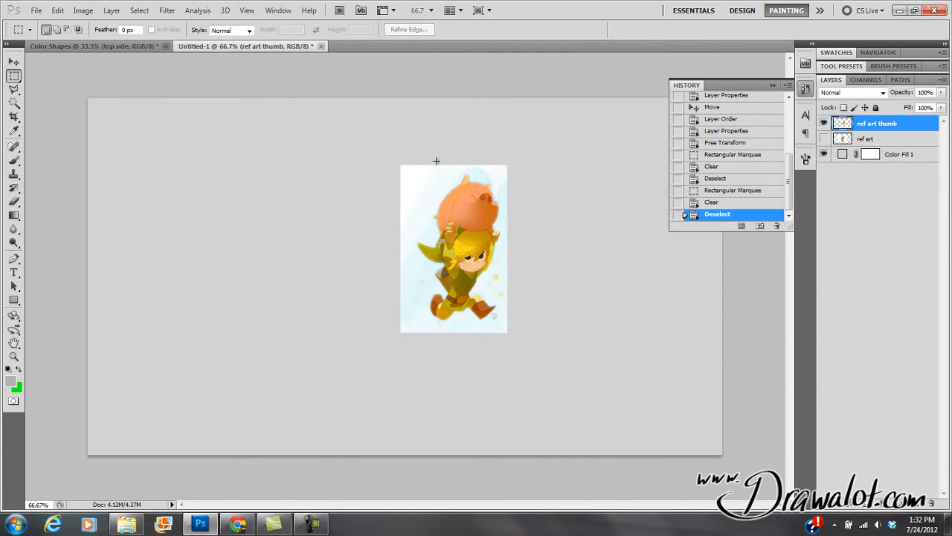
- Move the thumbnail to the upper-left corner, group the reference layers as 'ref' and select Color Fill 1
click(14, 62)
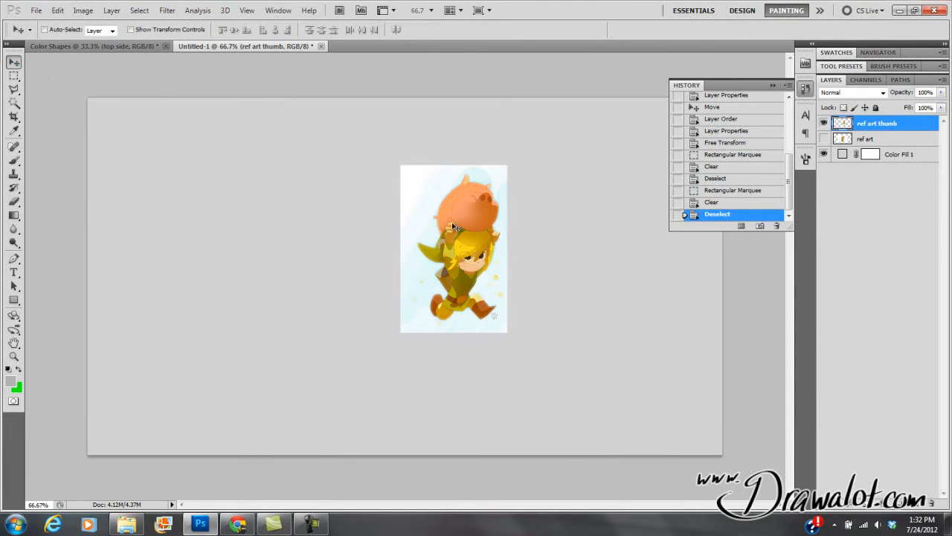
drag(454, 250, 151, 191)
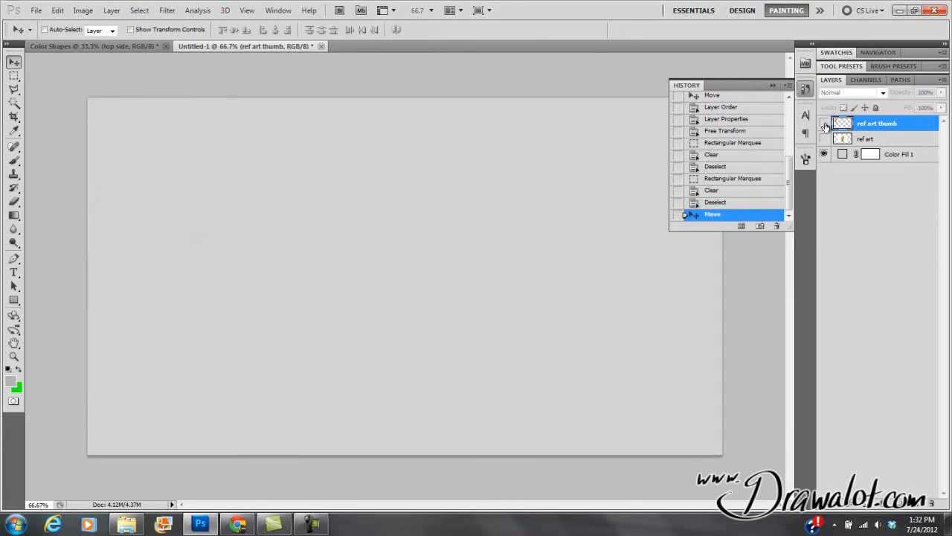
click(825, 140)
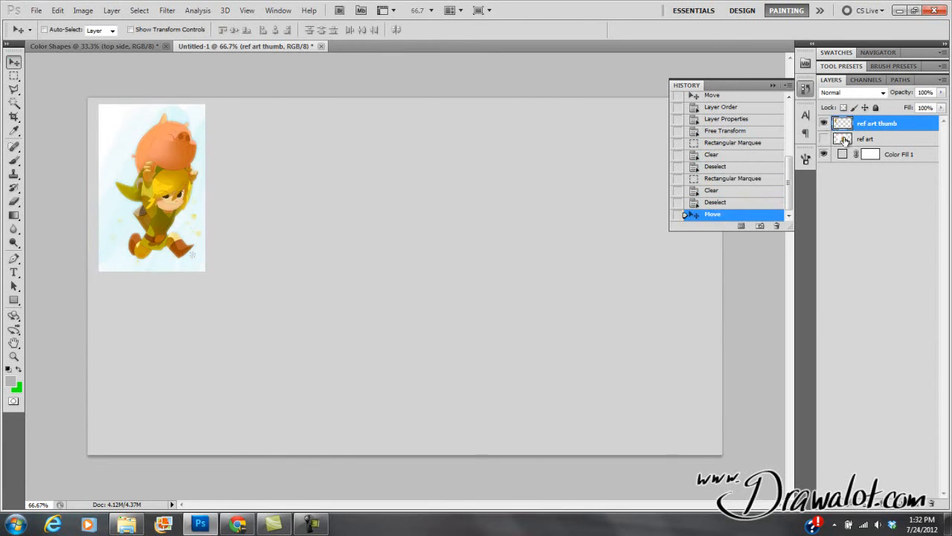
click(866, 139)
text(ref)
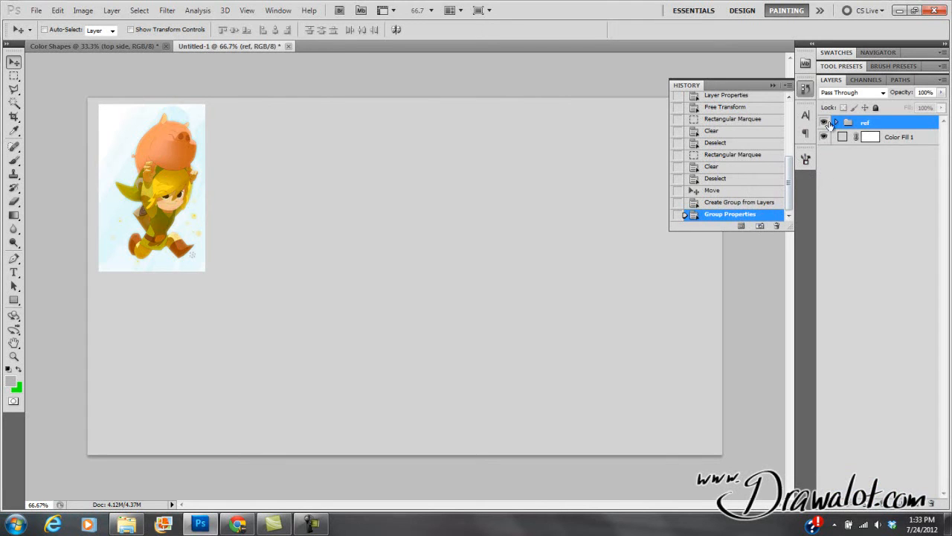
click(805, 89)
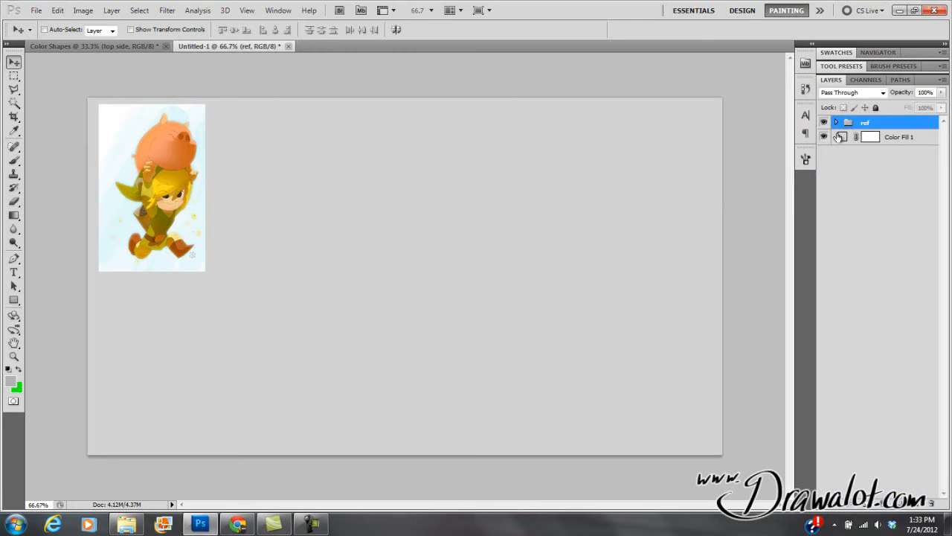
click(898, 137)
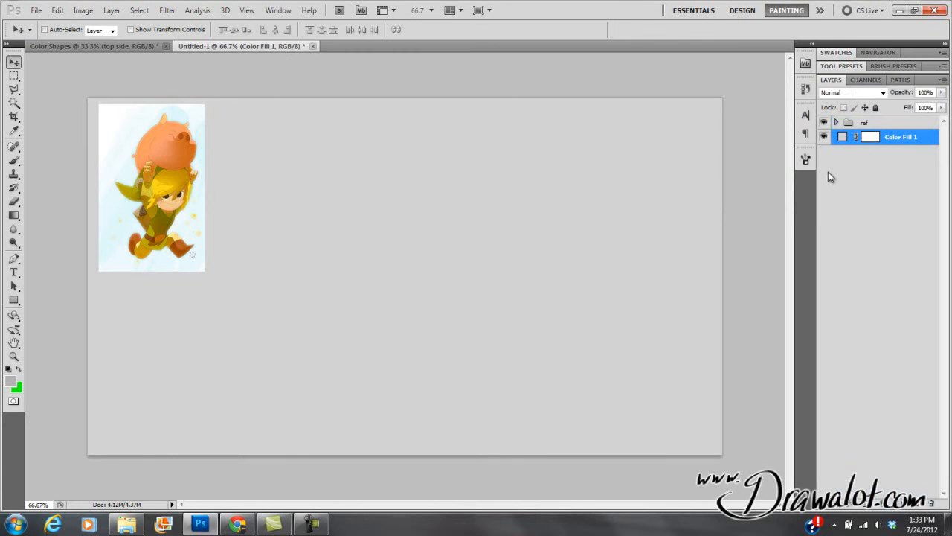
- Set the Brush tool to Normal mode, adjust its size, and create a new layer named 'sketch'
click(14, 160)
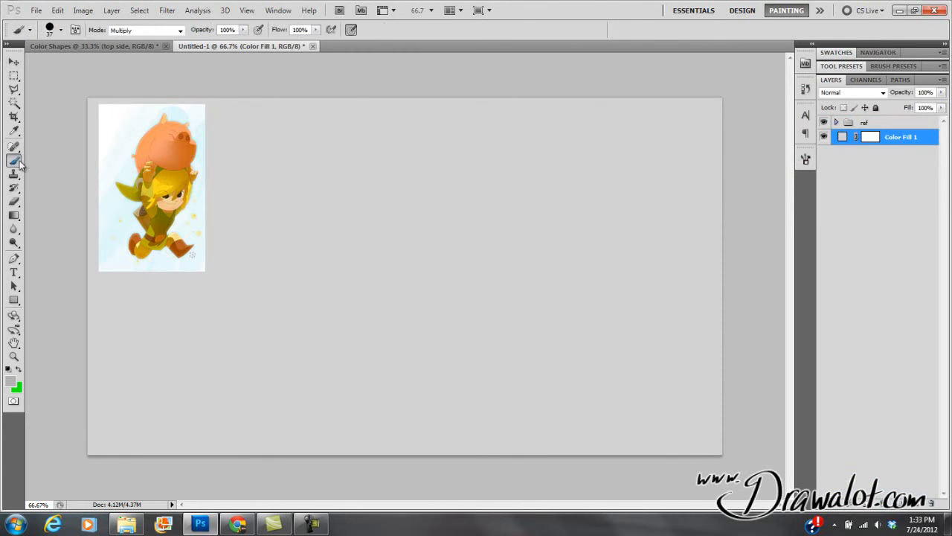
click(179, 30)
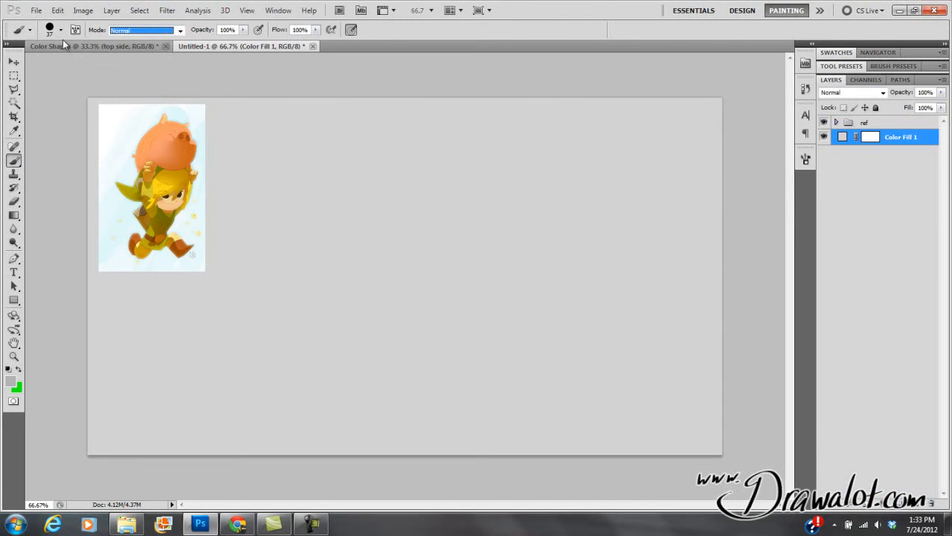
click(61, 30)
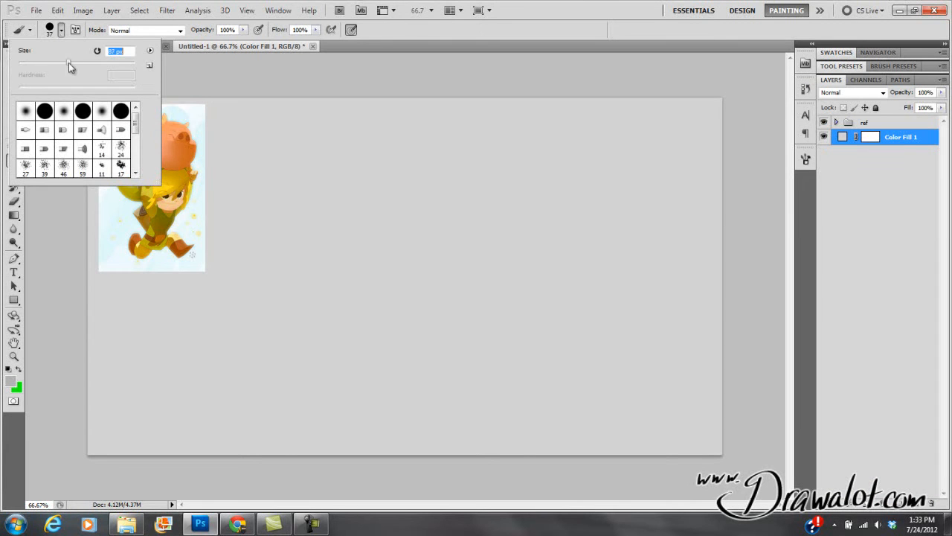
drag(72, 65, 53, 65)
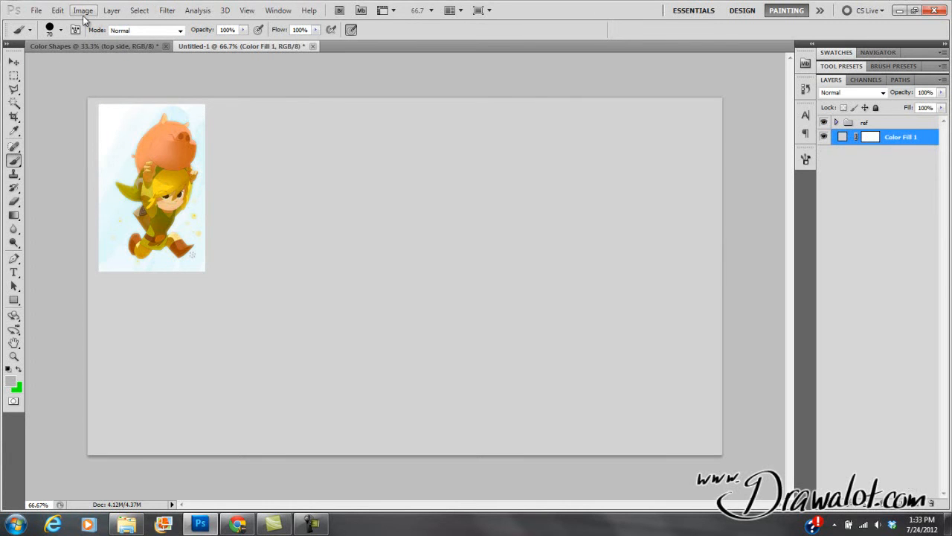
click(112, 9)
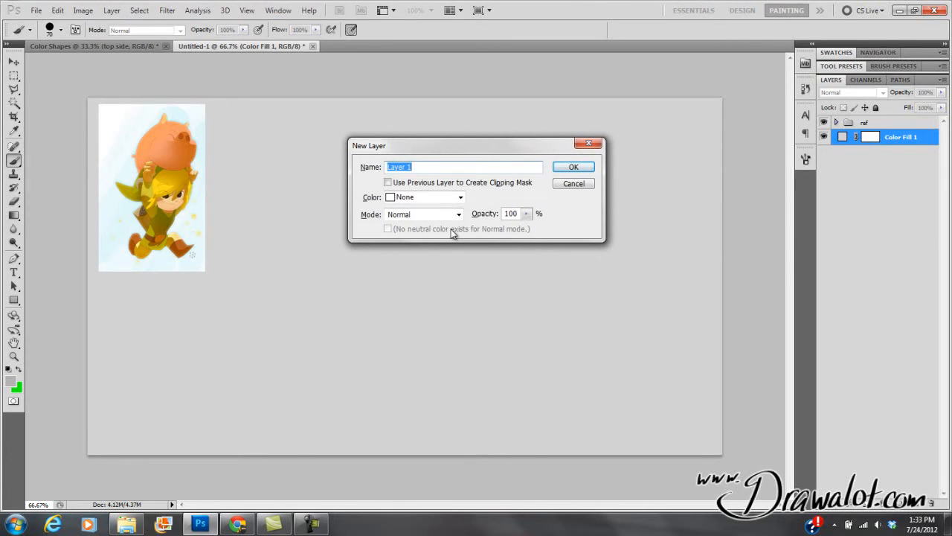
click(574, 166)
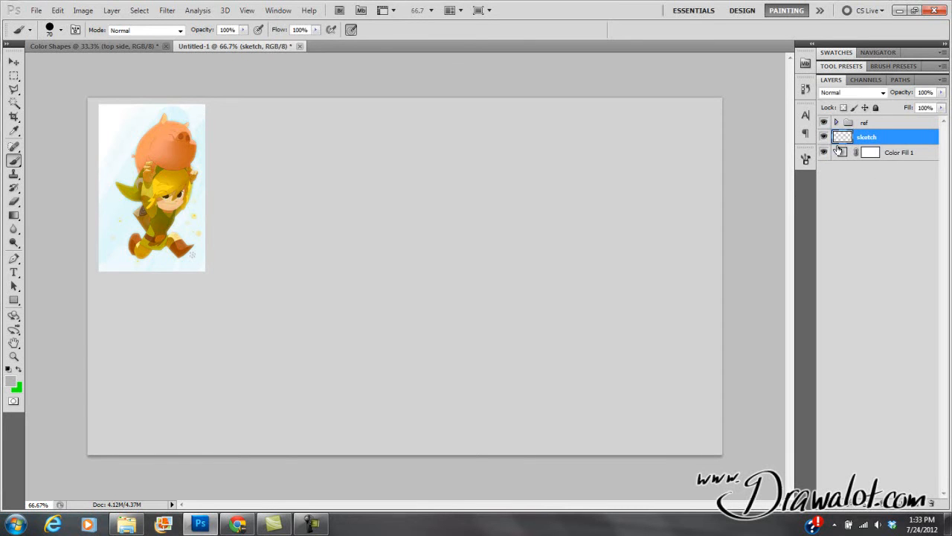
- Arrange the layers so 'sketch' sits between the ref group and Color Fill 1, leaving sketch active
click(900, 152)
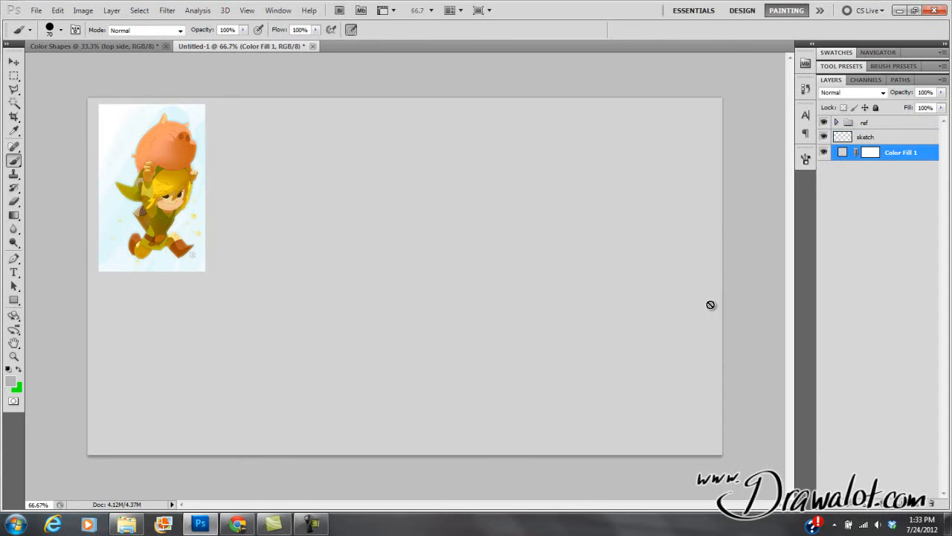
mouse_move(428, 268)
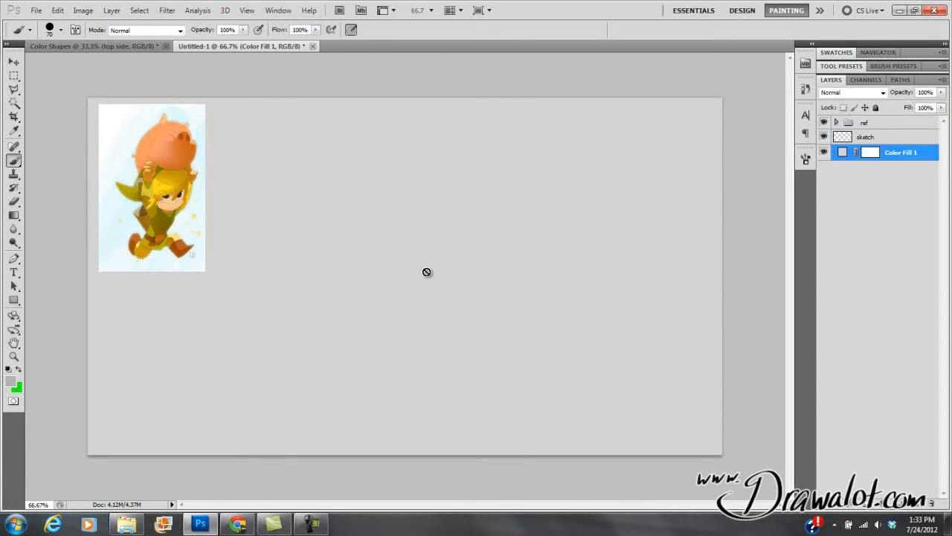
click(866, 137)
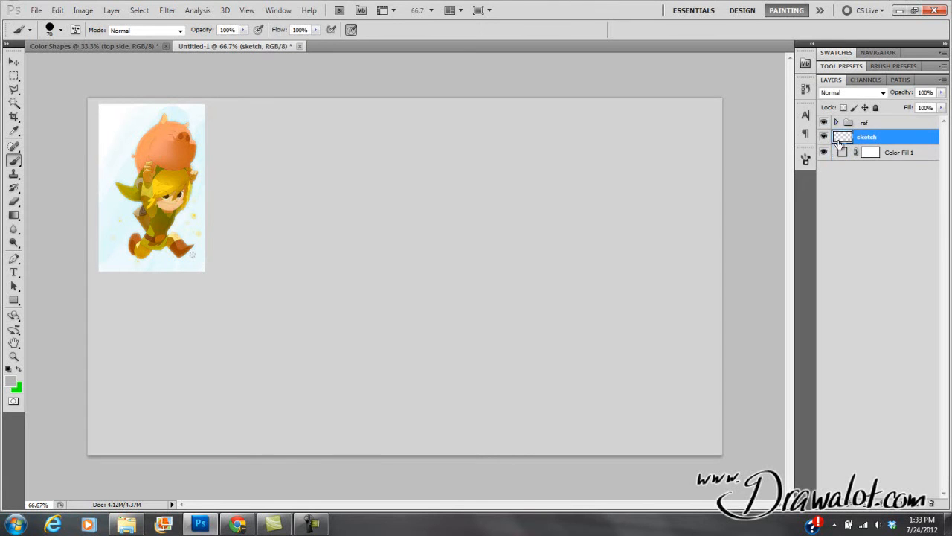
click(864, 122)
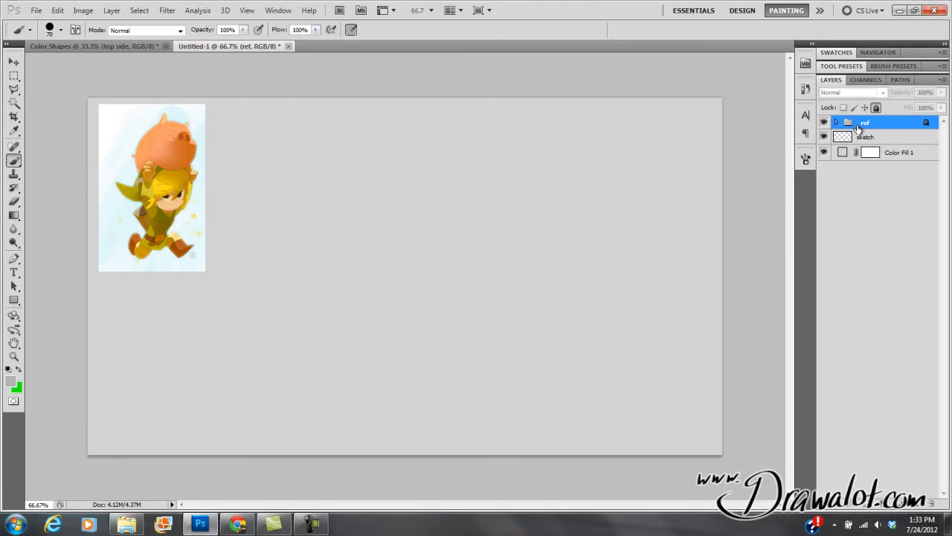
click(899, 152)
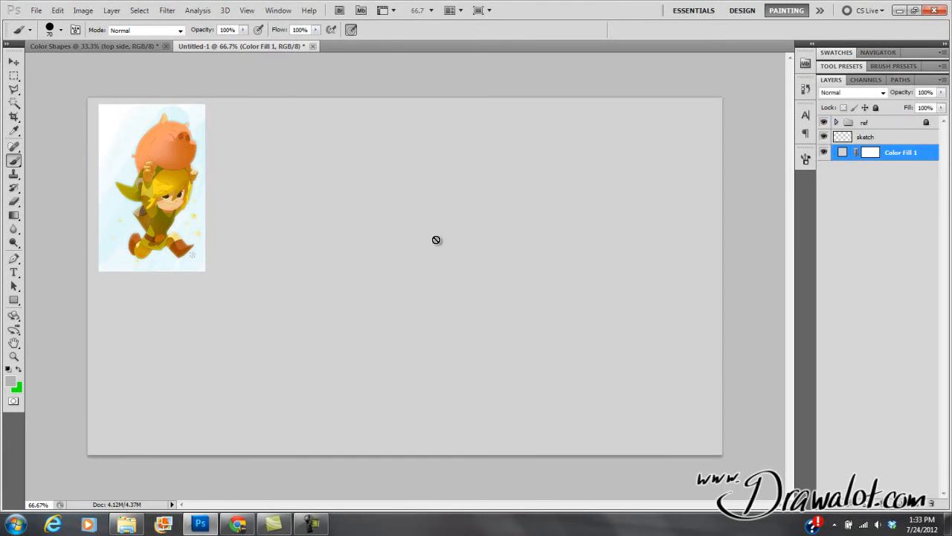
click(866, 137)
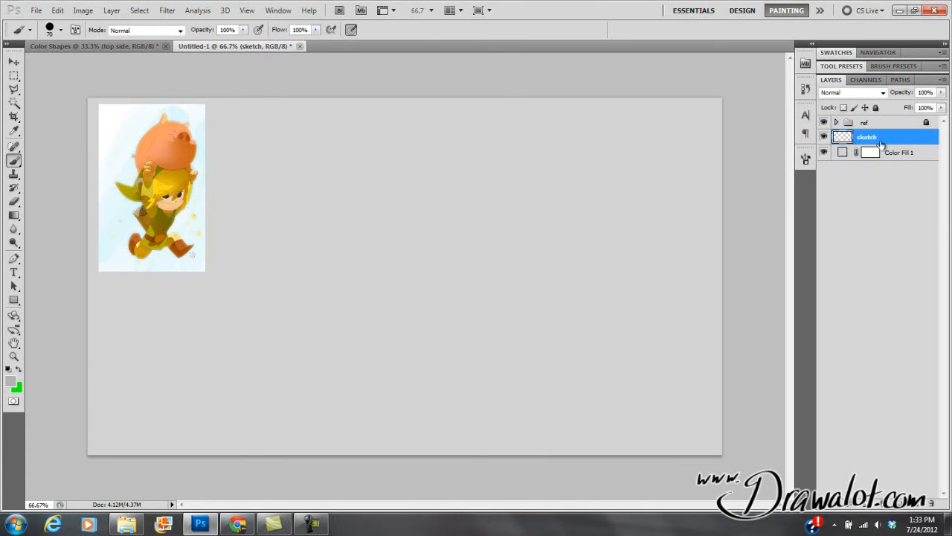
mouse_move(346, 169)
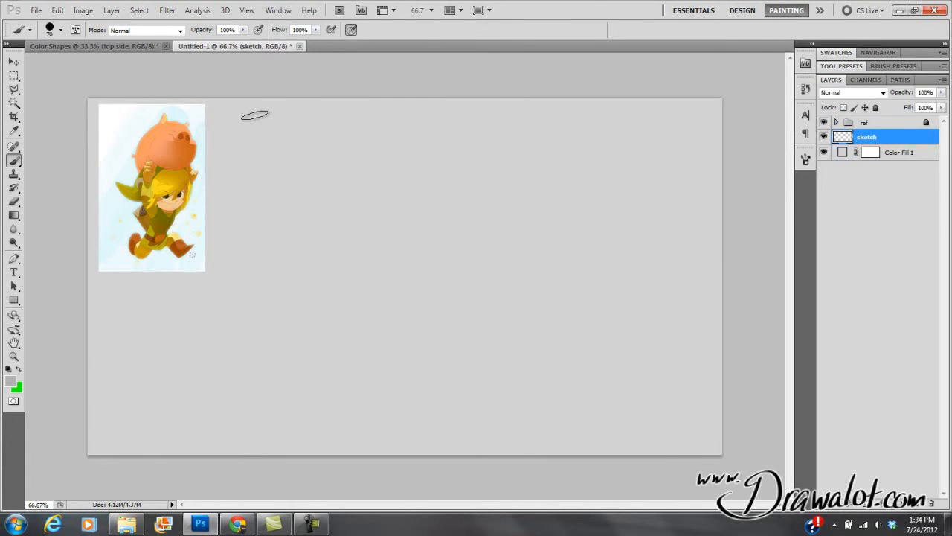
- Choose a different, non-round brush tip from the Brush Preset picker
click(61, 30)
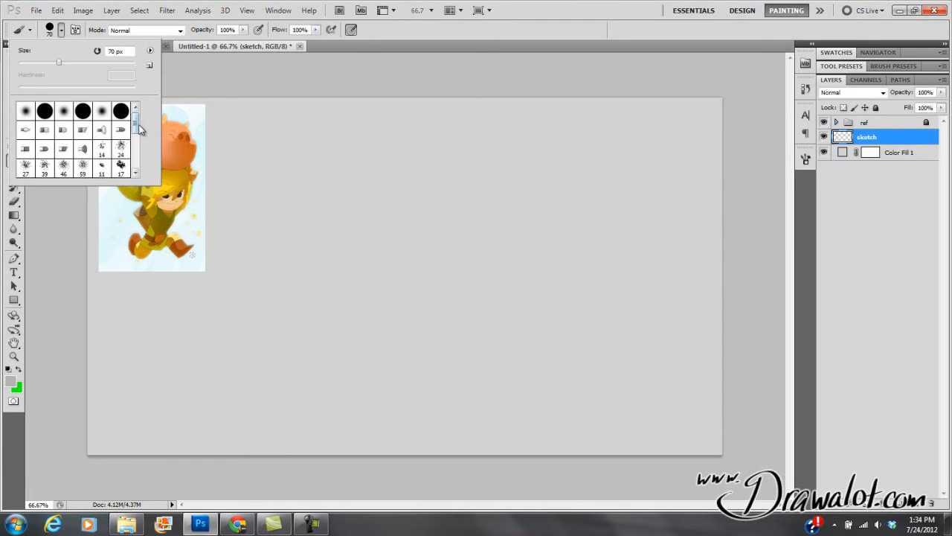
scroll(down, 3)
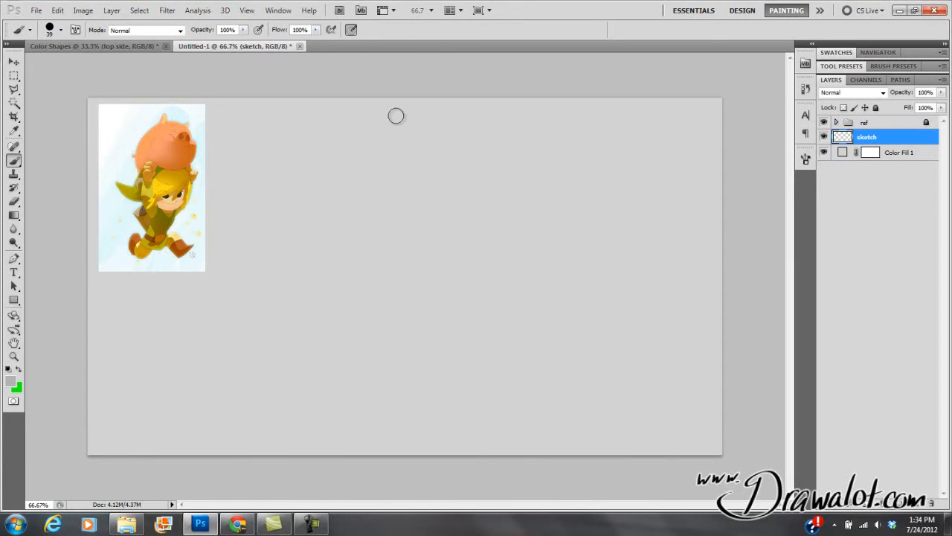
mouse_move(376, 101)
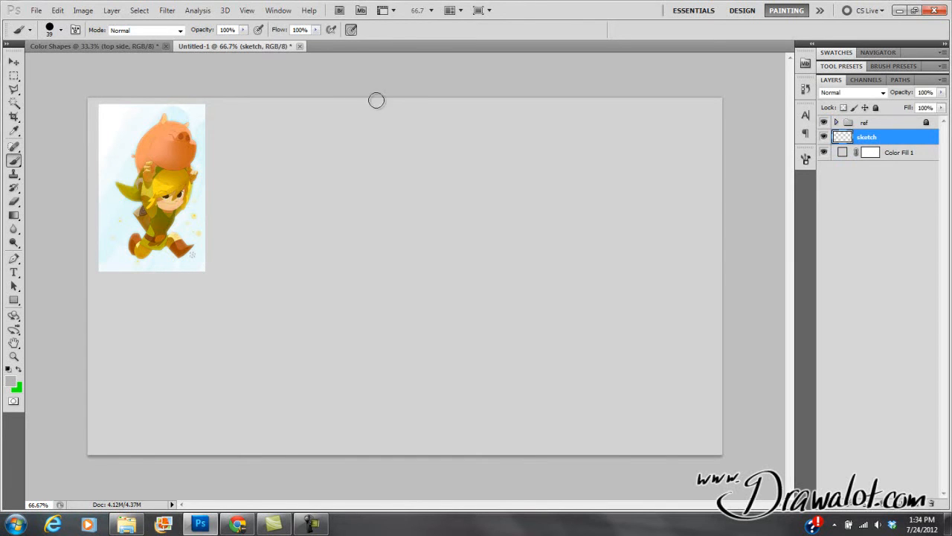
mouse_move(372, 207)
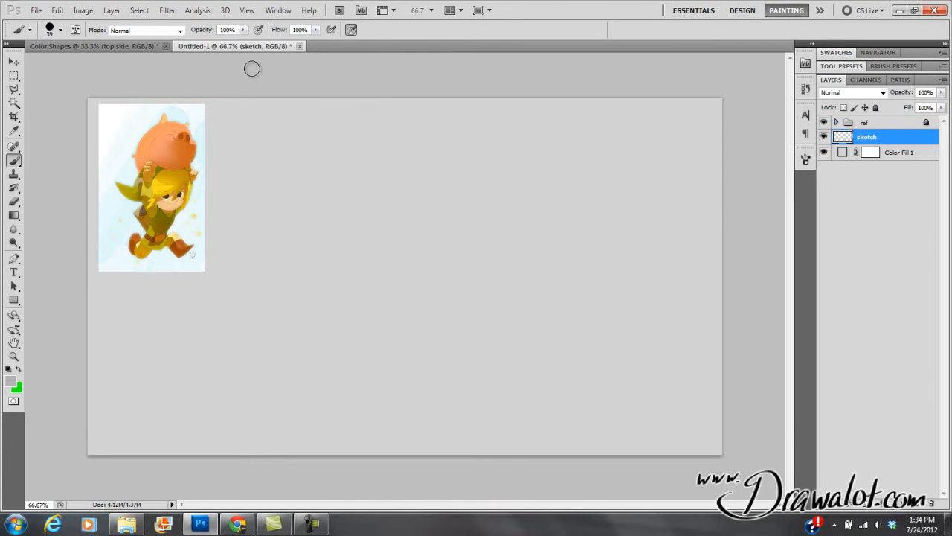
click(146, 30)
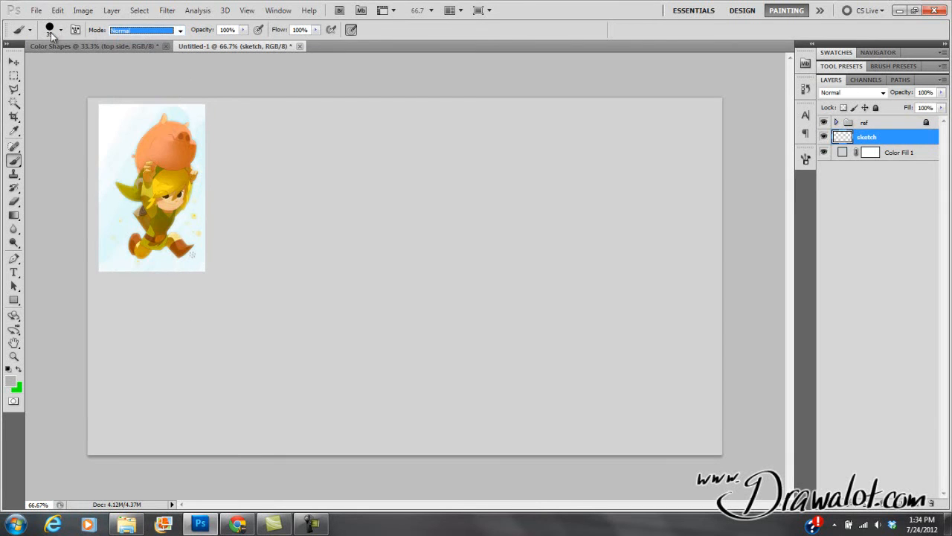
click(60, 29)
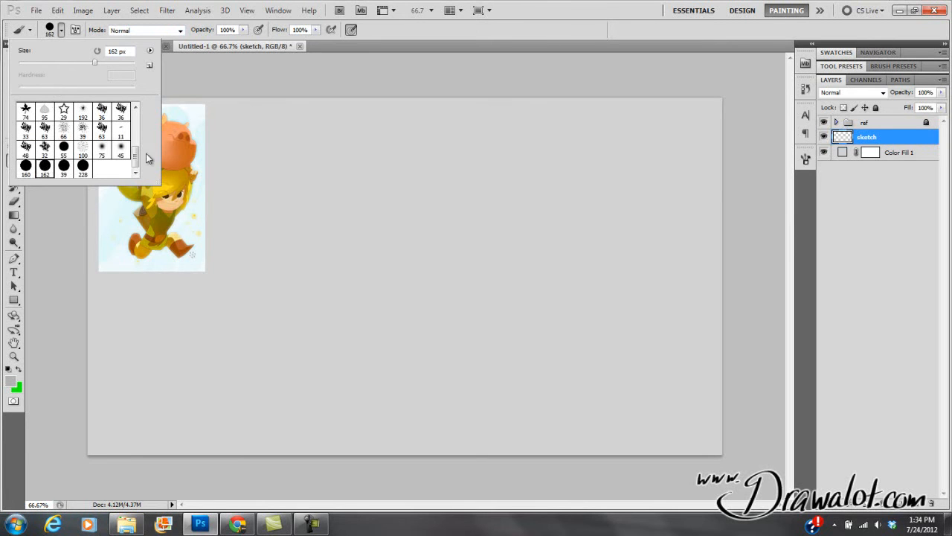
scroll(down, 3)
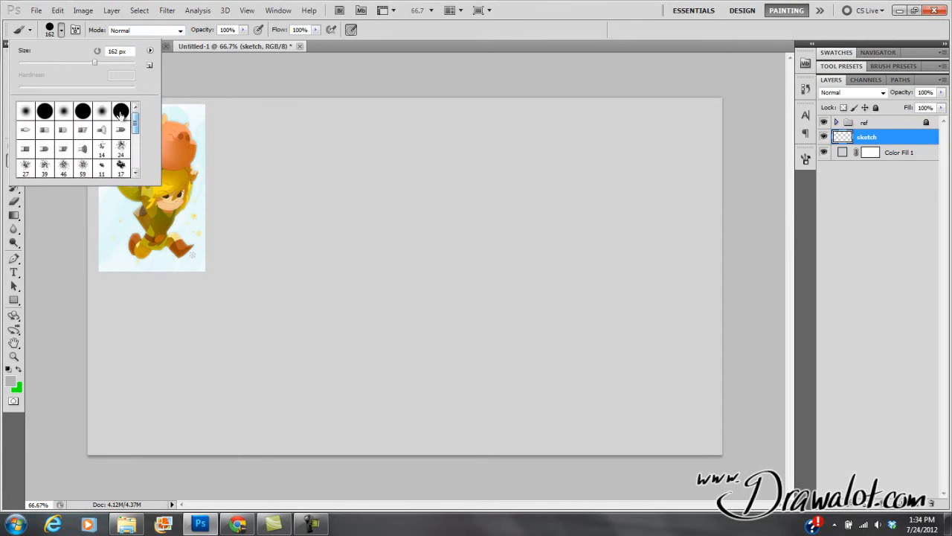
click(121, 110)
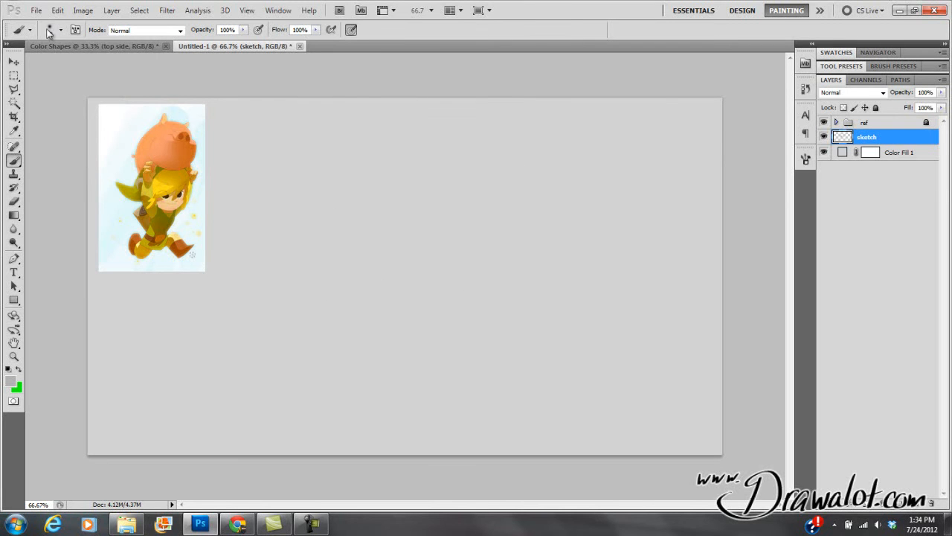
- Reset the colours to black and white and adjust the round brush's hardness for sketching
click(48, 30)
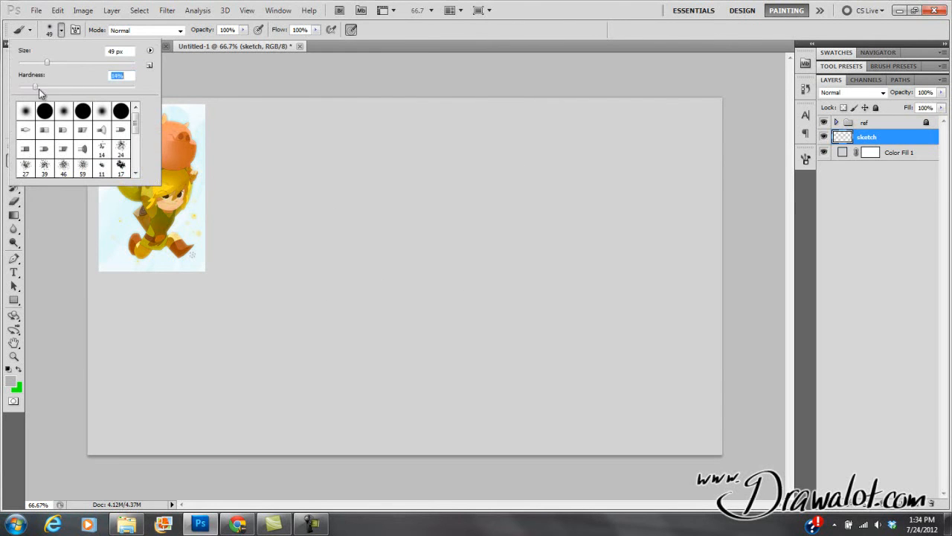
drag(320, 156, 345, 345)
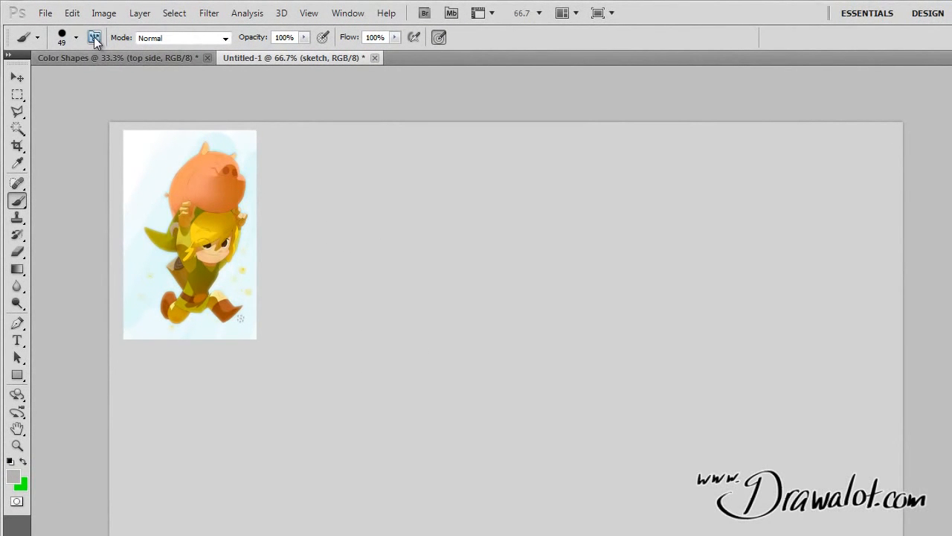
click(76, 37)
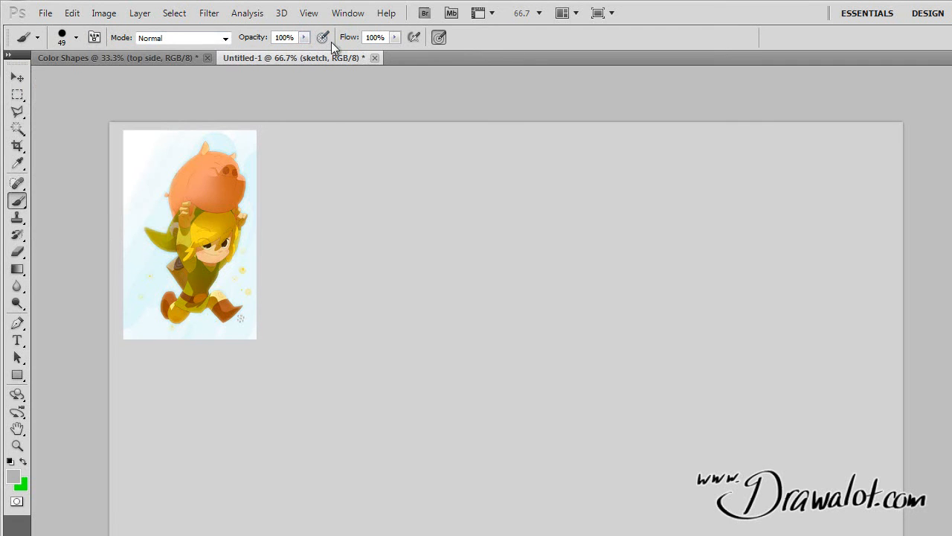
mouse_move(394, 46)
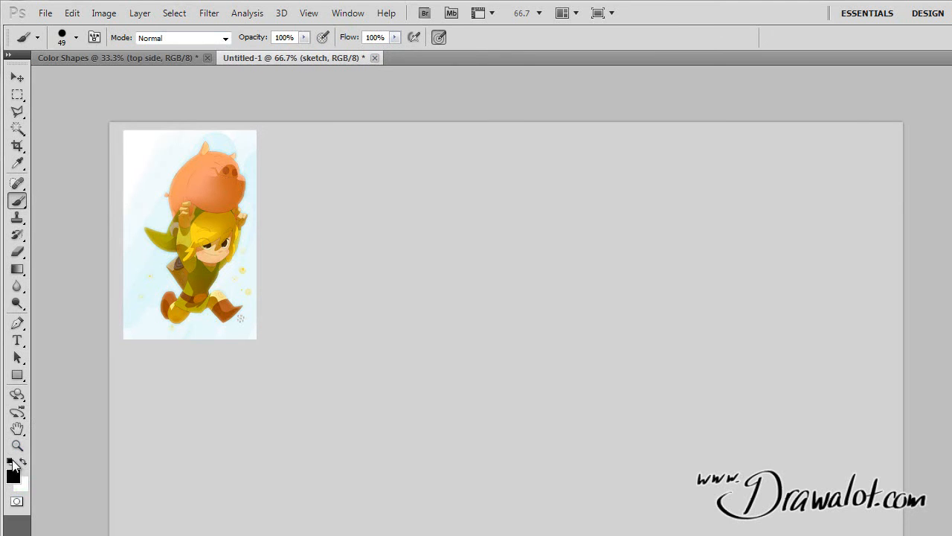
drag(425, 199, 462, 439)
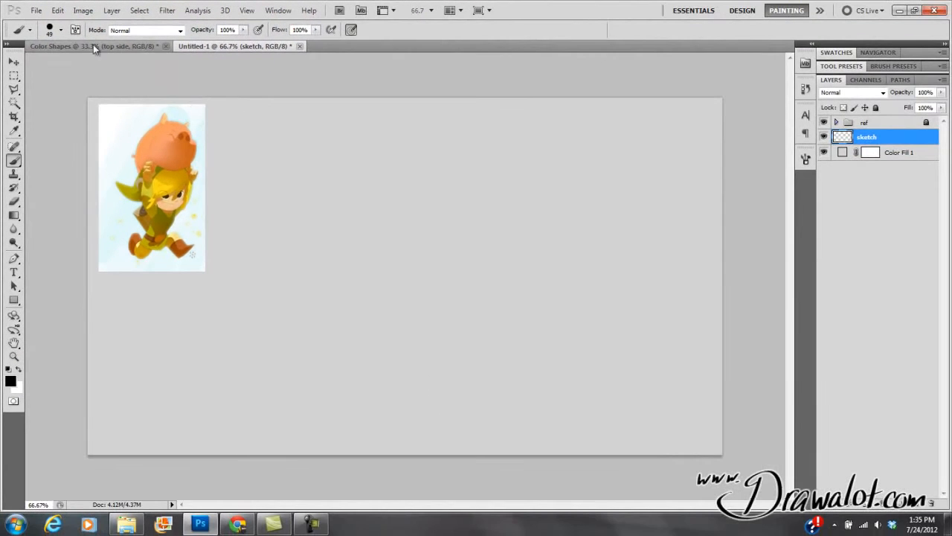
click(49, 30)
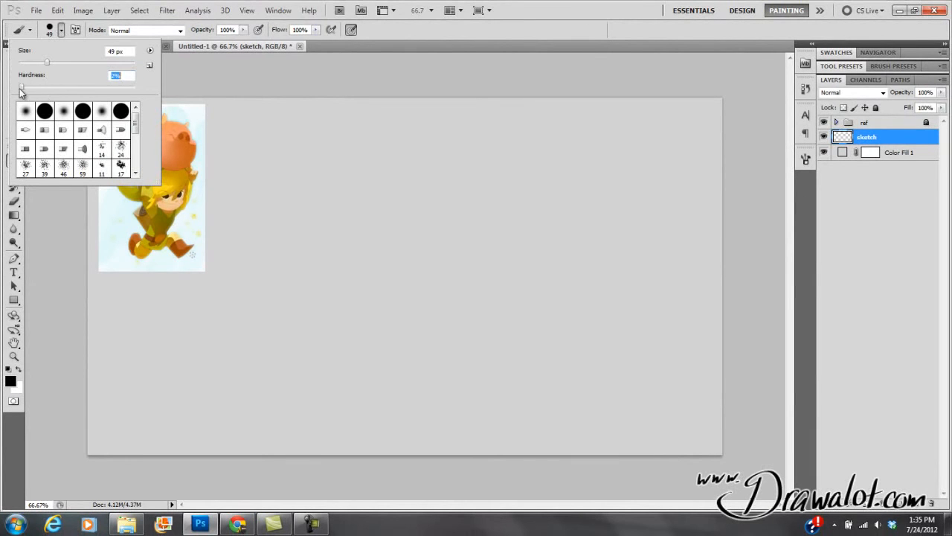
drag(357, 142, 439, 375)
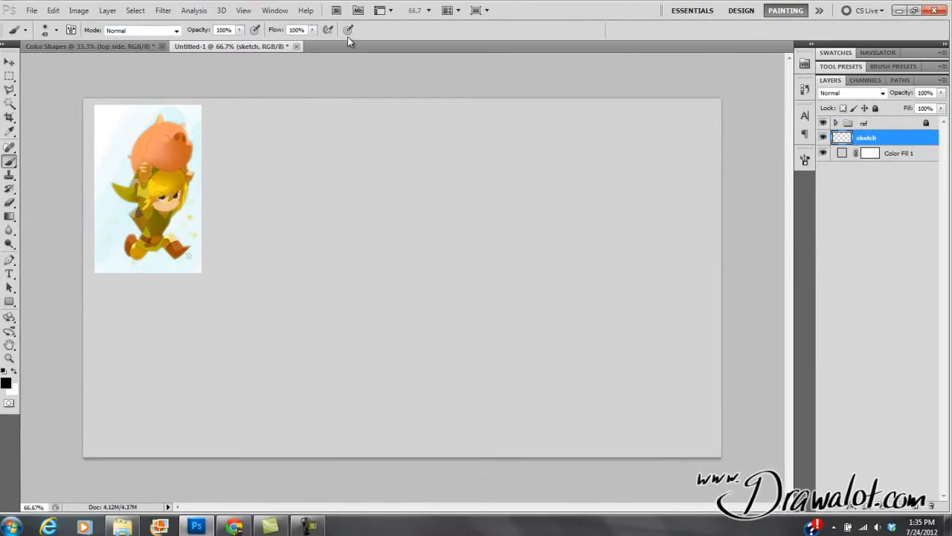
drag(193, 216, 241, 440)
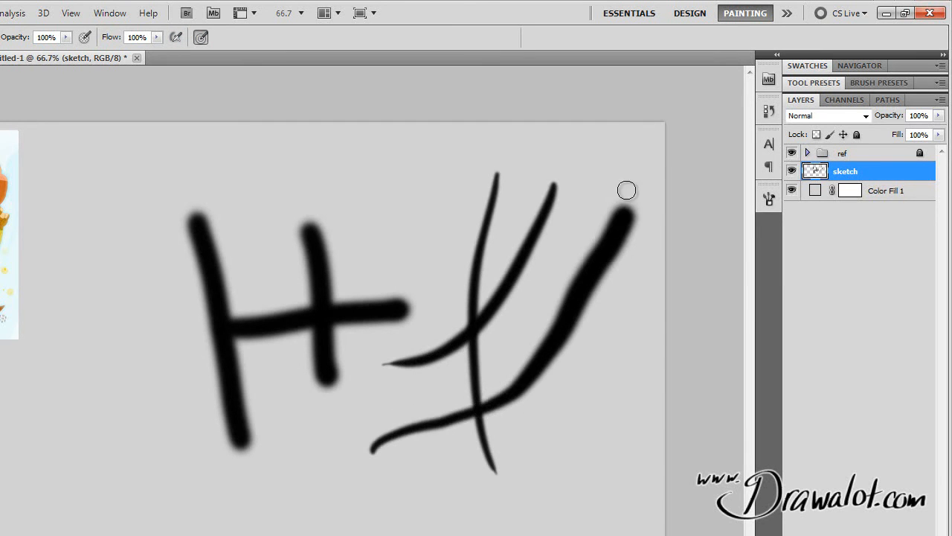
drag(628, 190, 365, 298)
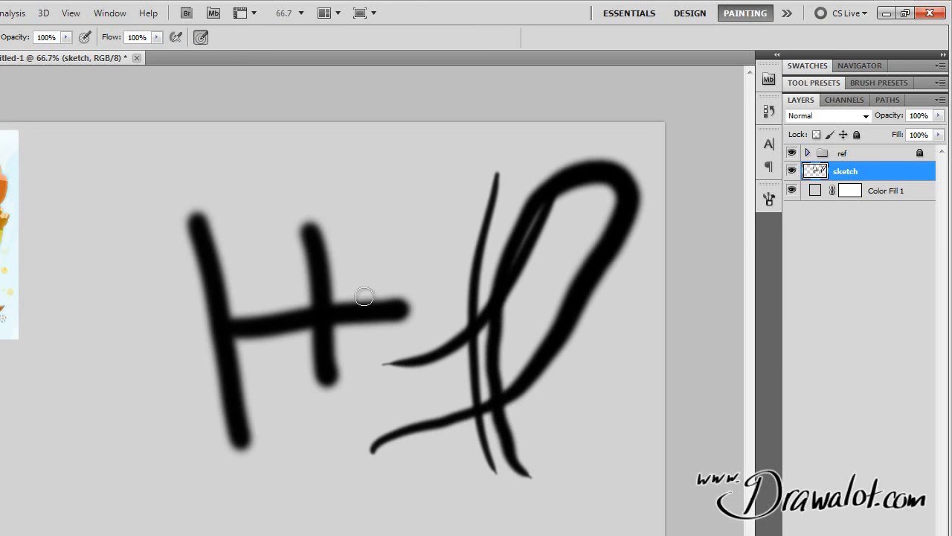
mouse_move(434, 215)
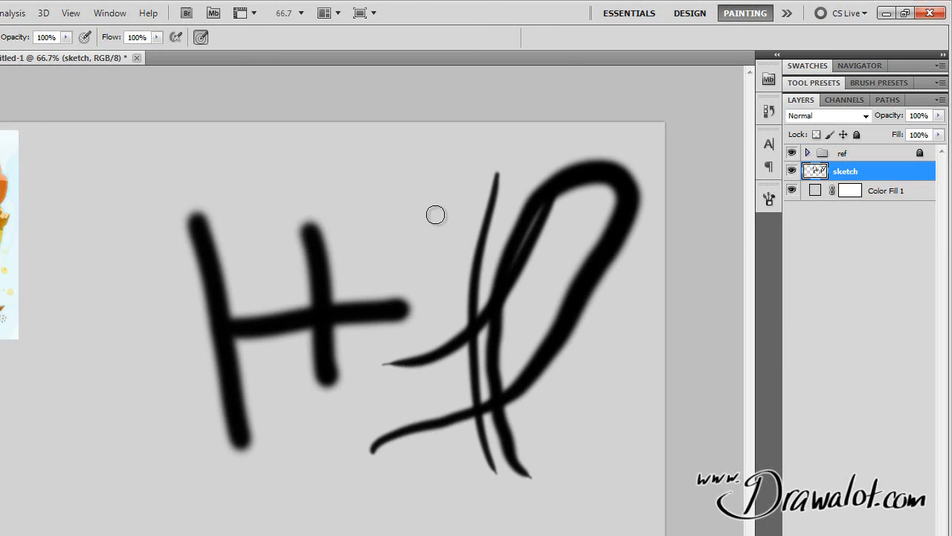
mouse_move(475, 256)
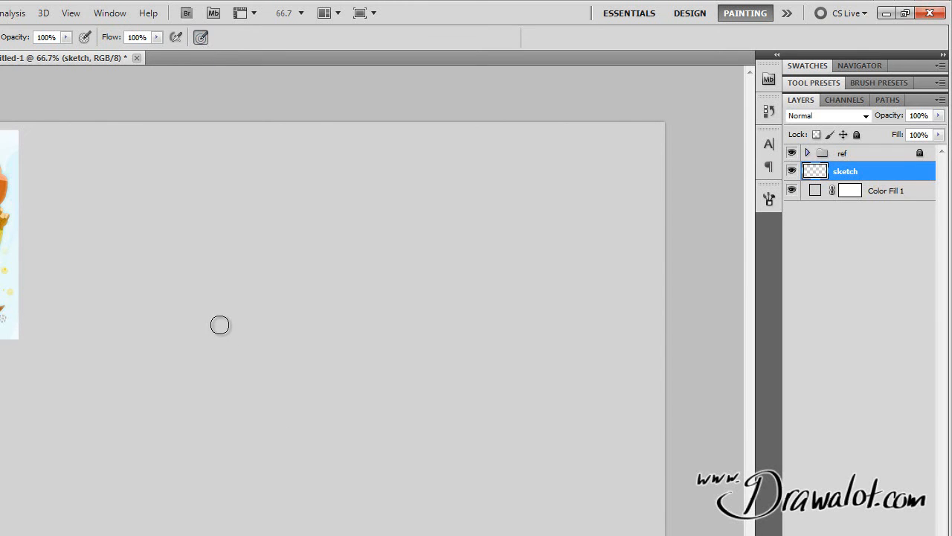
mouse_move(179, 217)
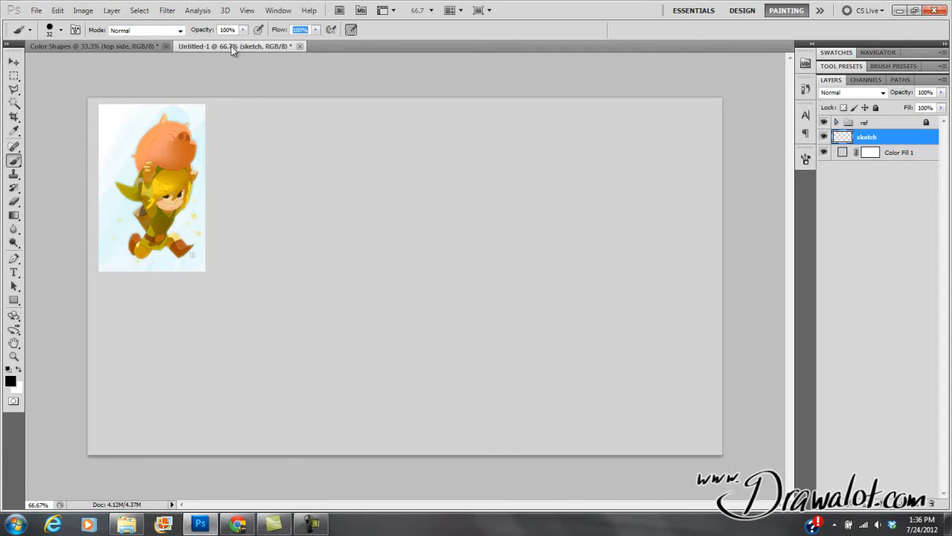
mouse_move(311, 46)
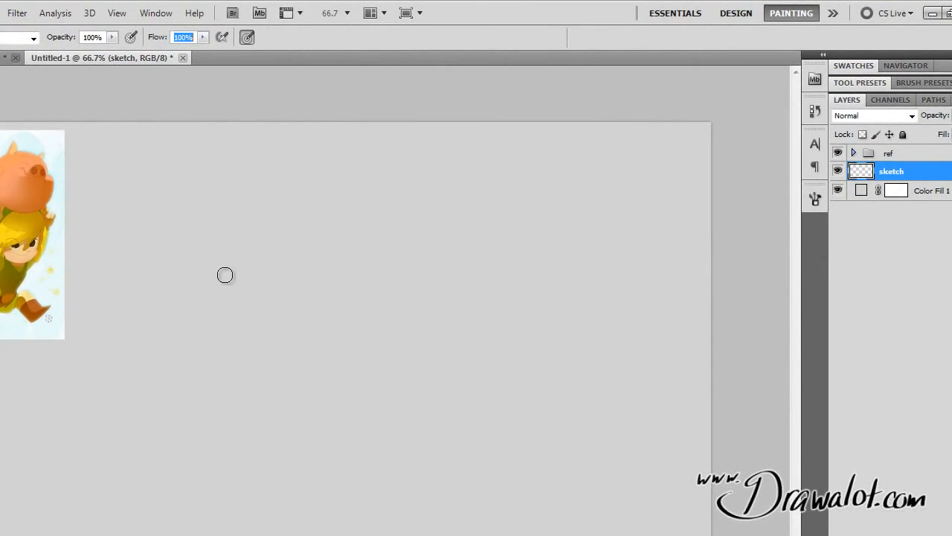
- With brush opacity at 15%, paint faint grey test strokes that build darker where they overlap
drag(220, 197, 281, 430)
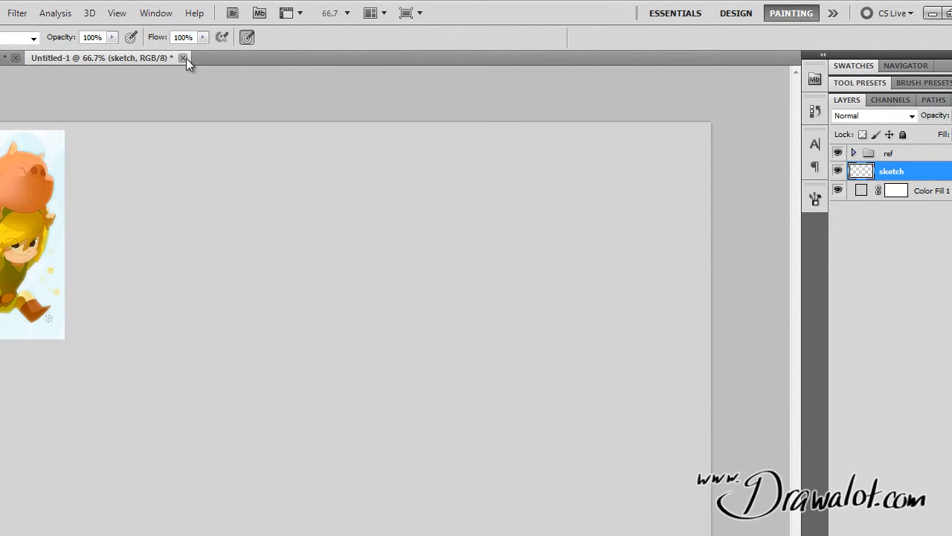
mouse_move(203, 50)
text(15)
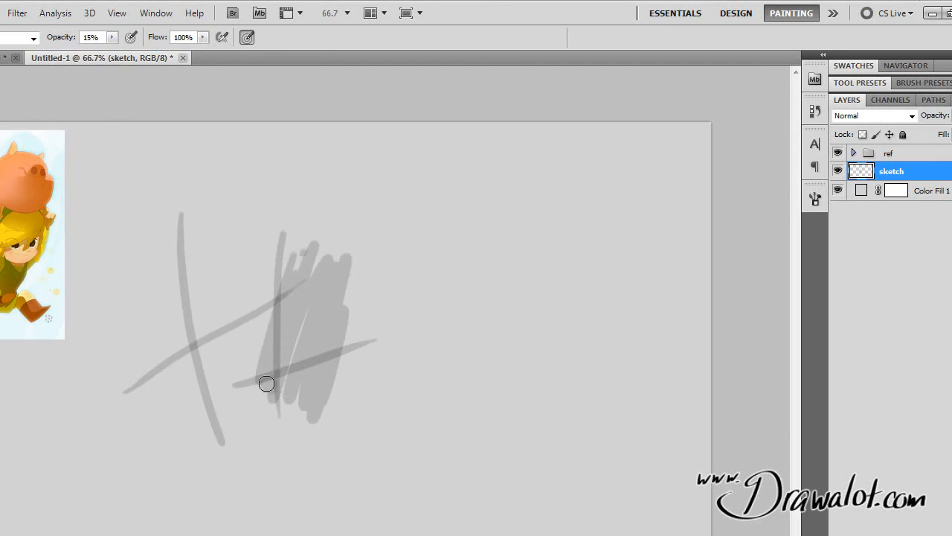
drag(266, 383, 277, 380)
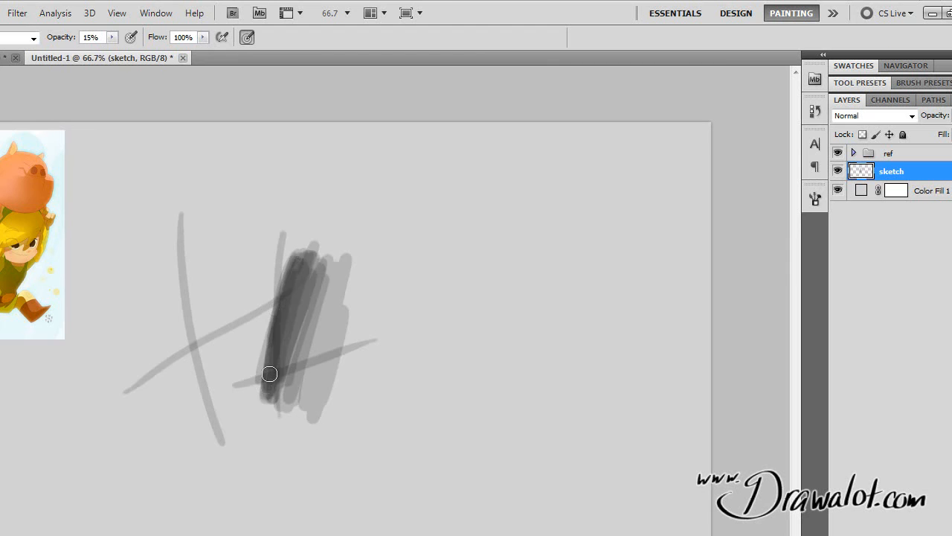
drag(269, 373, 268, 345)
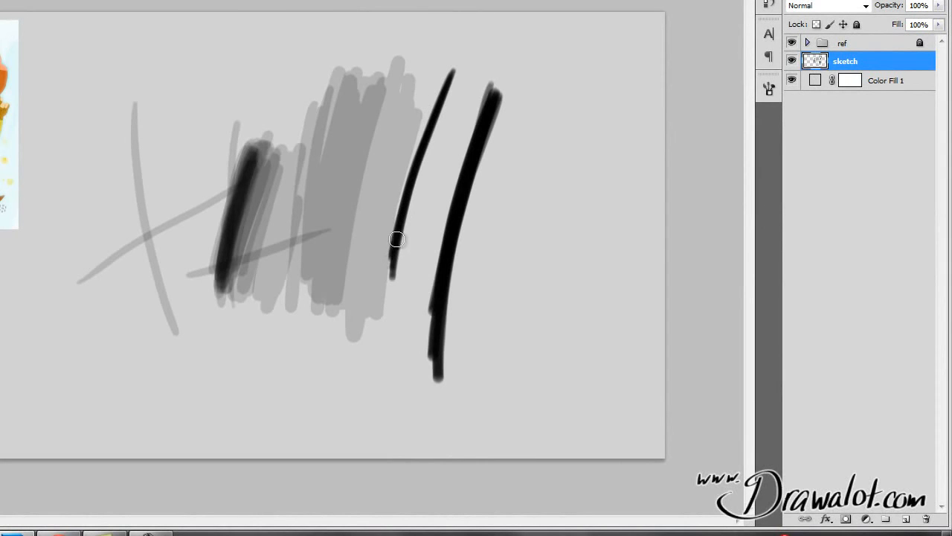
mouse_move(349, 197)
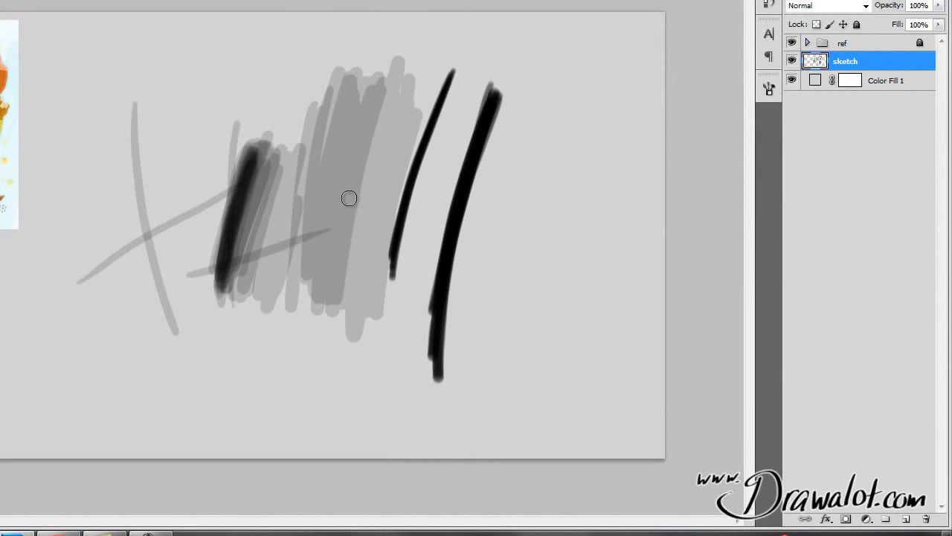
mouse_move(372, 73)
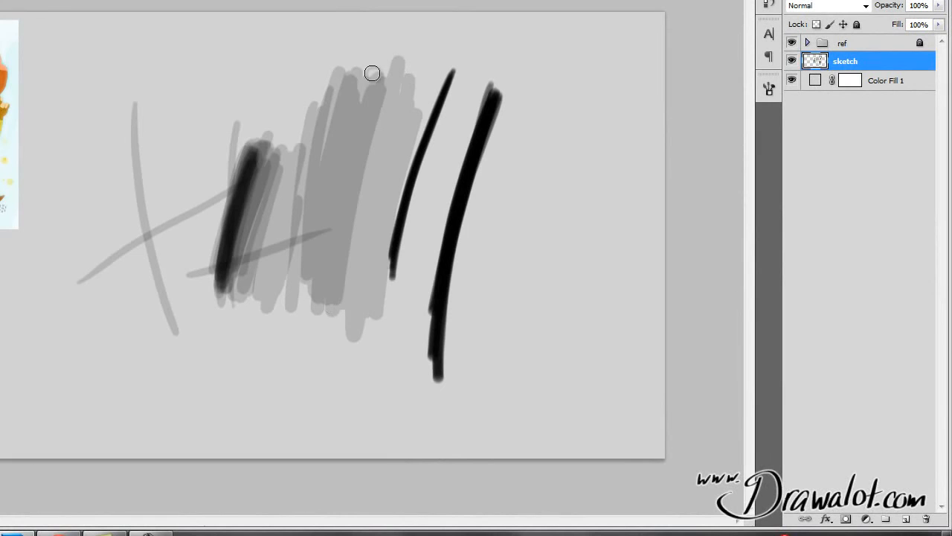
mouse_move(360, 232)
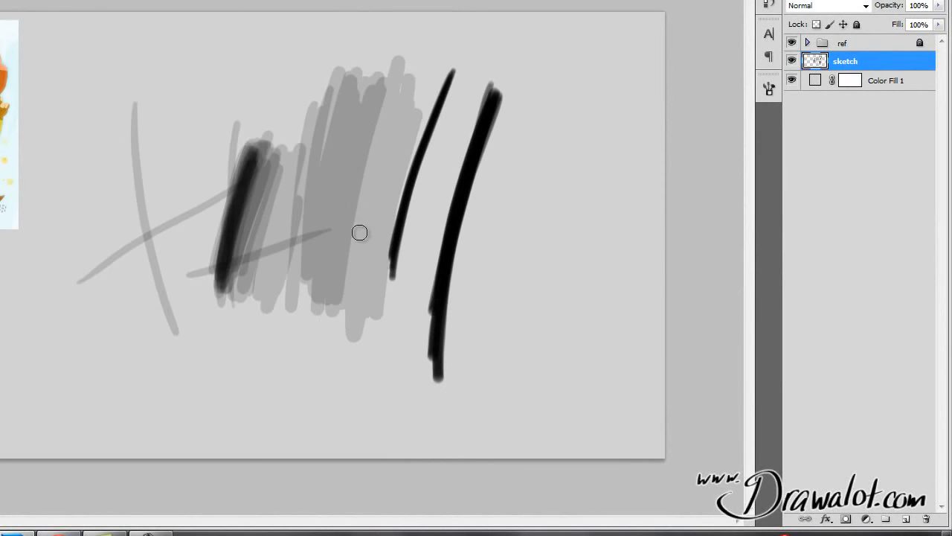
- Scribble a final dark test, then marquee-select all test strokes and delete them, leaving full opacity with low flow
drag(539, 92, 543, 364)
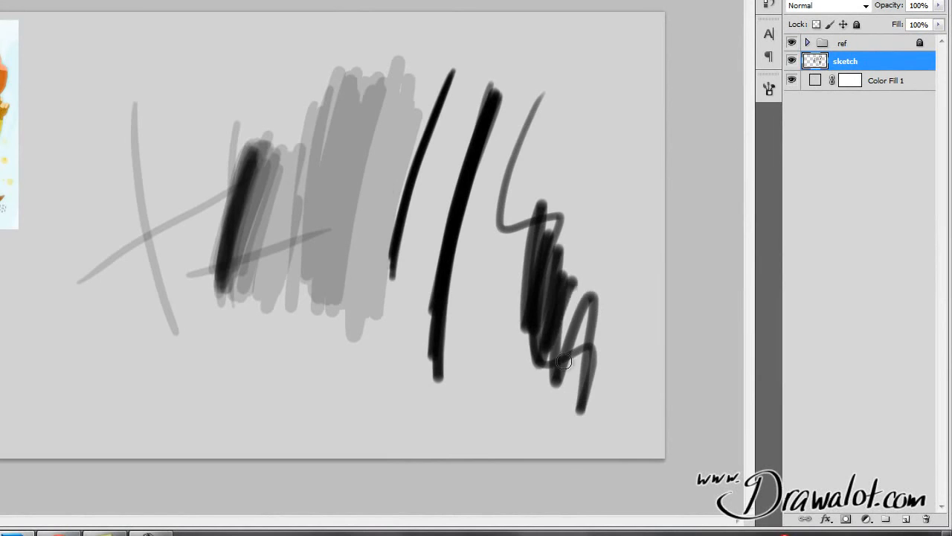
drag(564, 362, 558, 329)
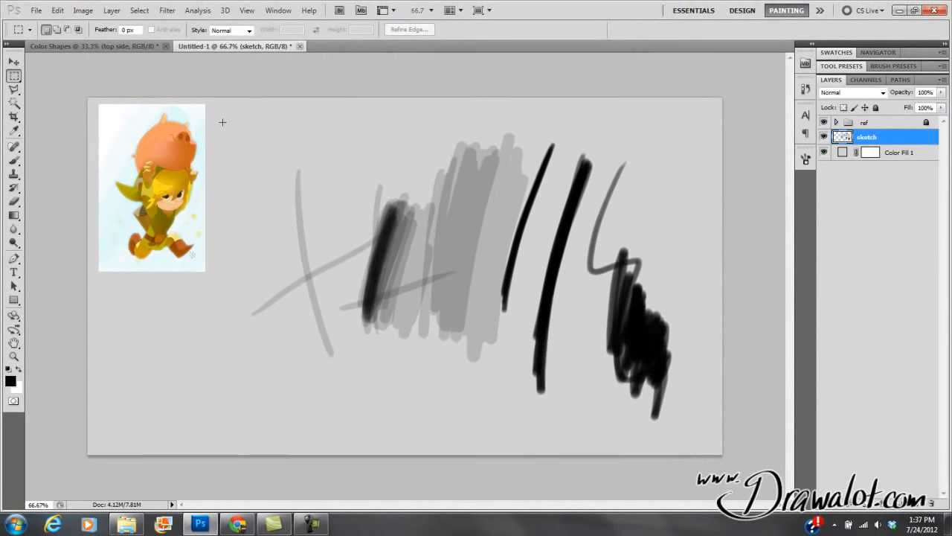
drag(223, 121, 708, 435)
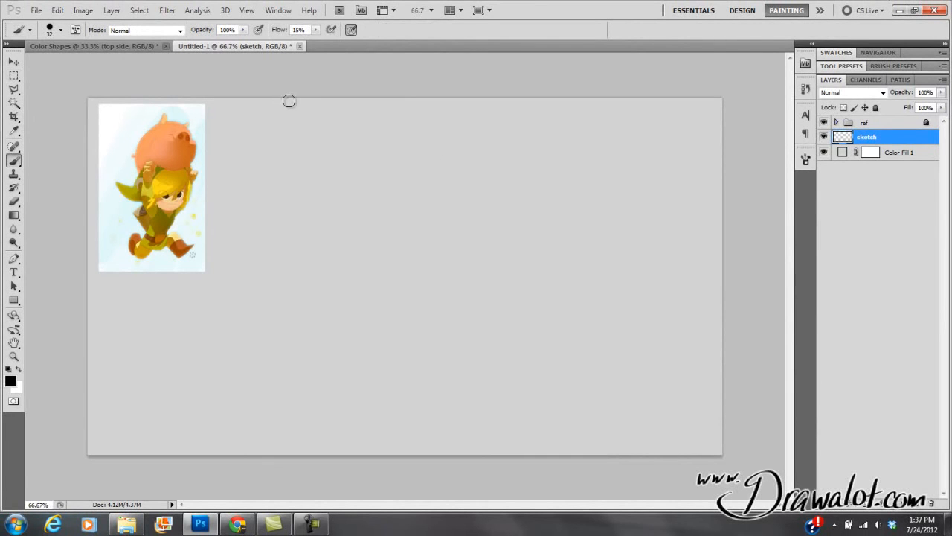
- Fill a narrow elliptical selection with black on the sketch layer to serve as a brush tip
click(13, 78)
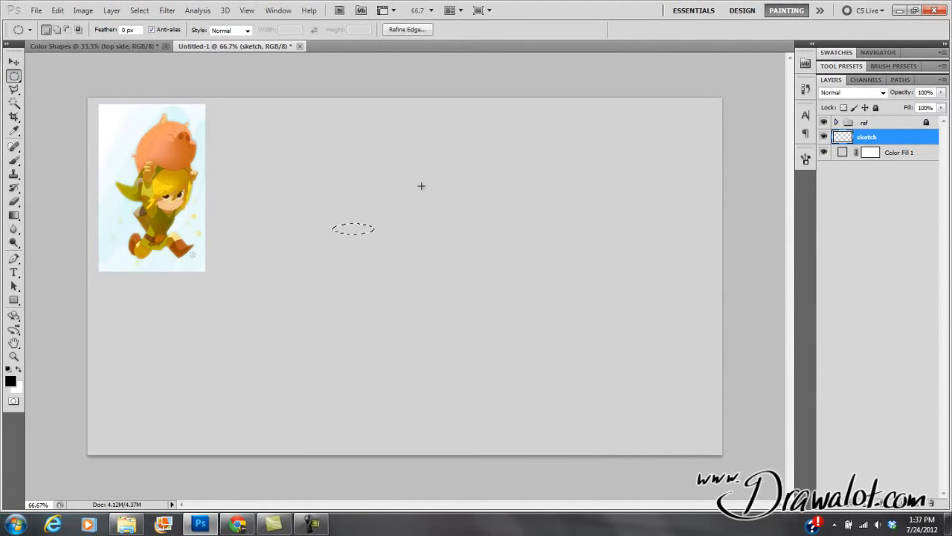
mouse_move(327, 184)
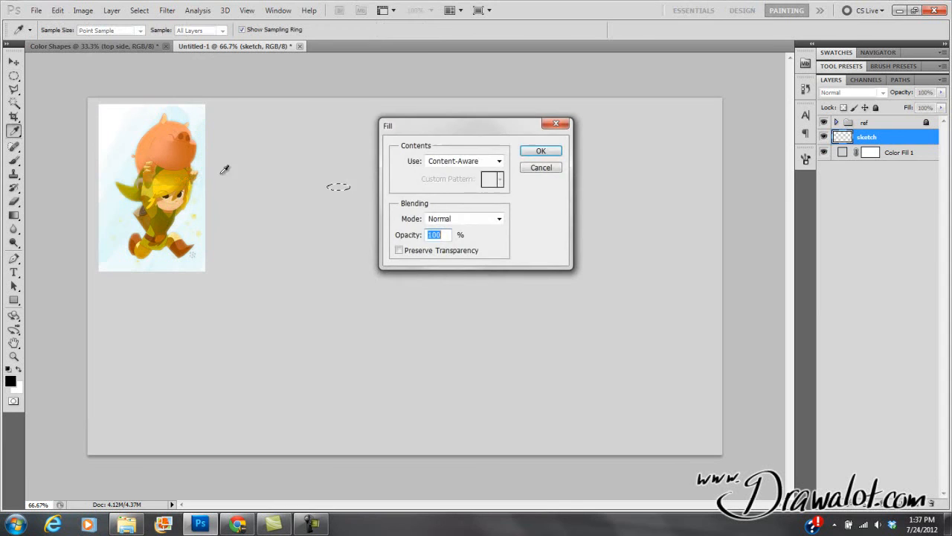
click(541, 151)
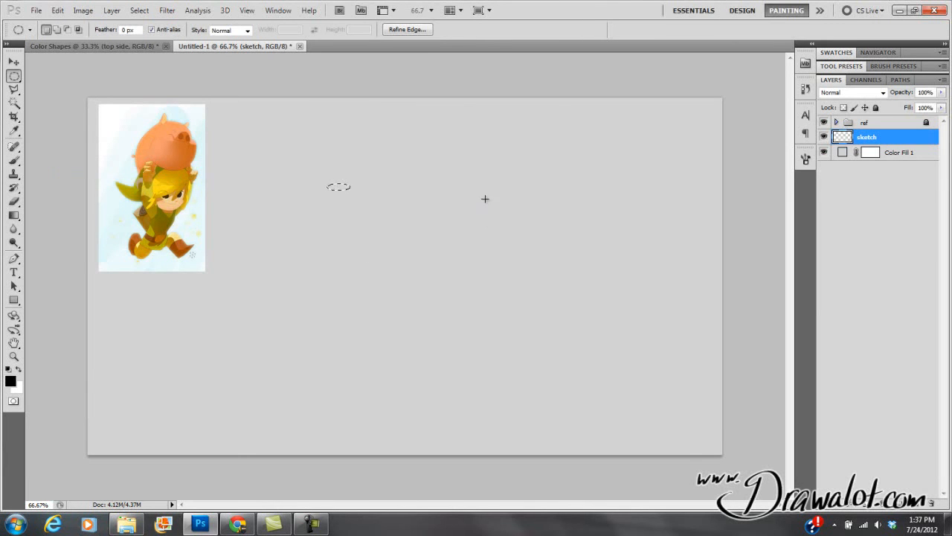
mouse_move(289, 189)
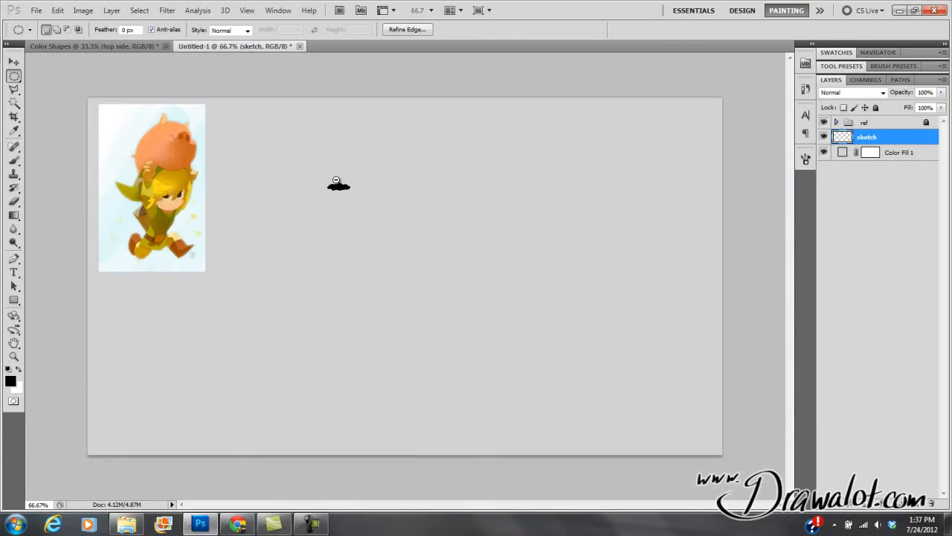
- Define the black ellipse as a new brush preset via Edit > Define Brush Preset
click(57, 9)
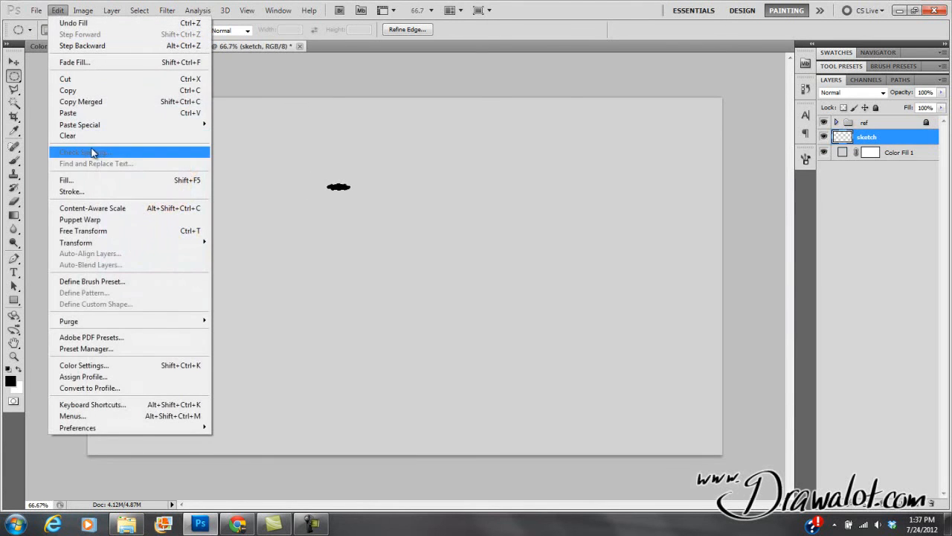
mouse_move(101, 231)
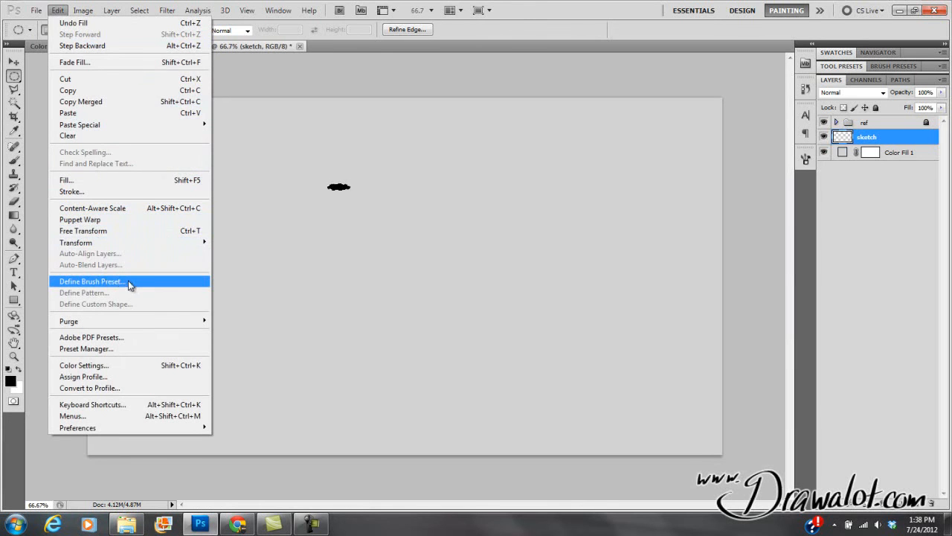
click(92, 281)
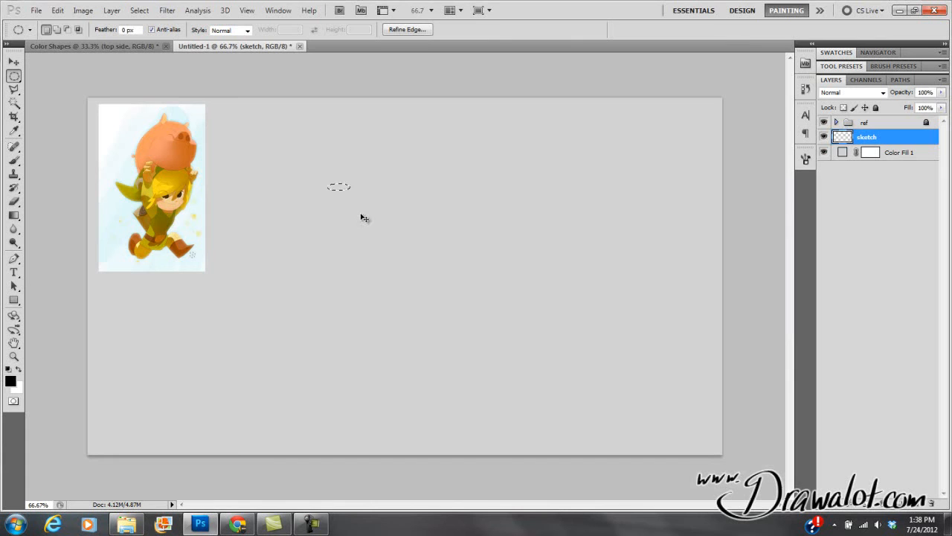
mouse_move(35, 116)
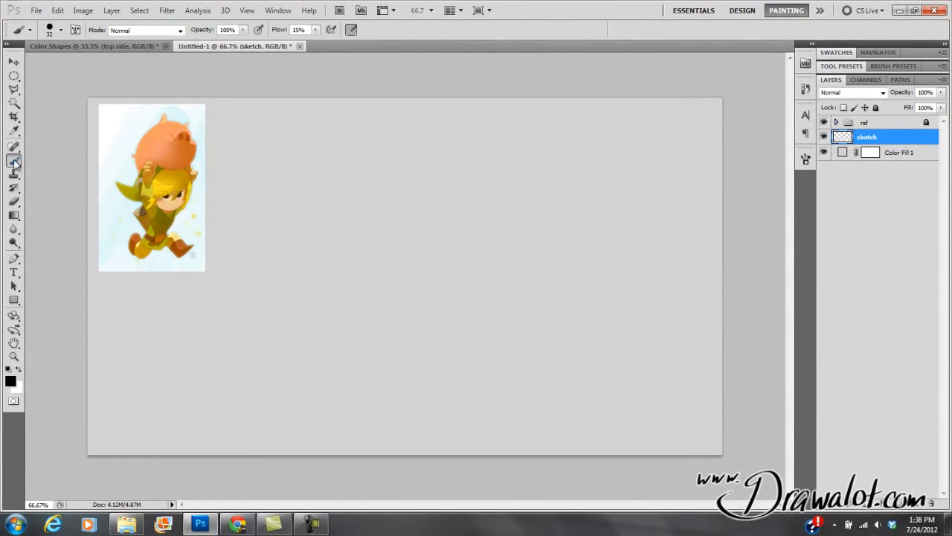
- Paint a trial stroke, undo it, and browse tip shapes in the Brush panel
drag(271, 179, 583, 350)
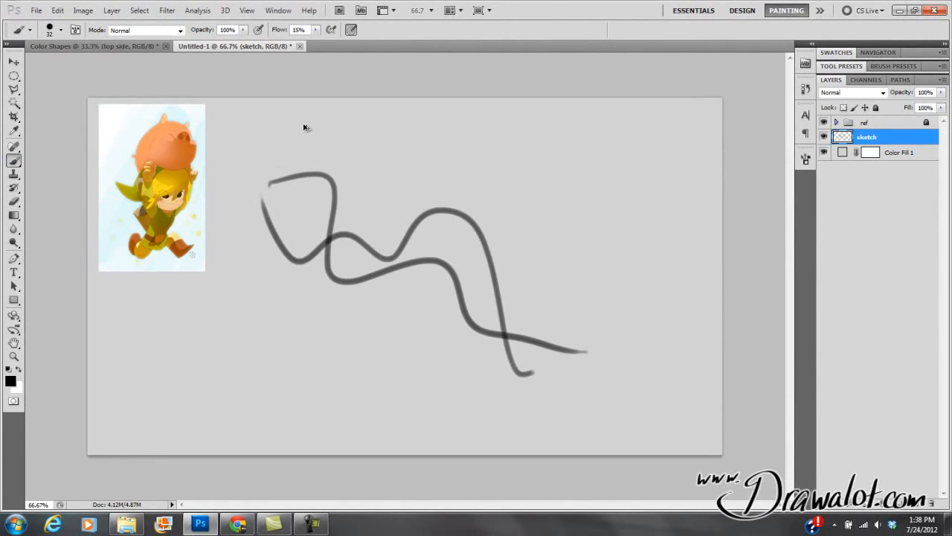
key(ctrl+z)
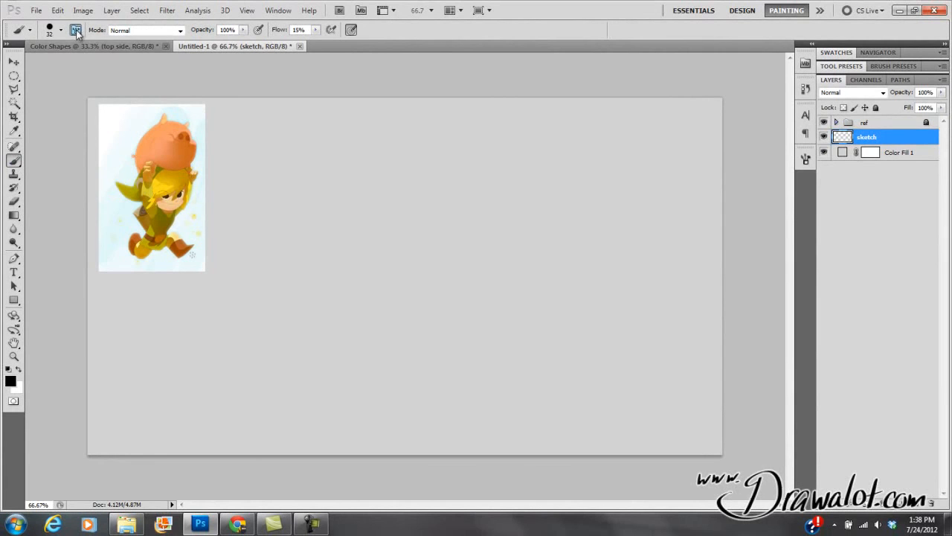
click(75, 30)
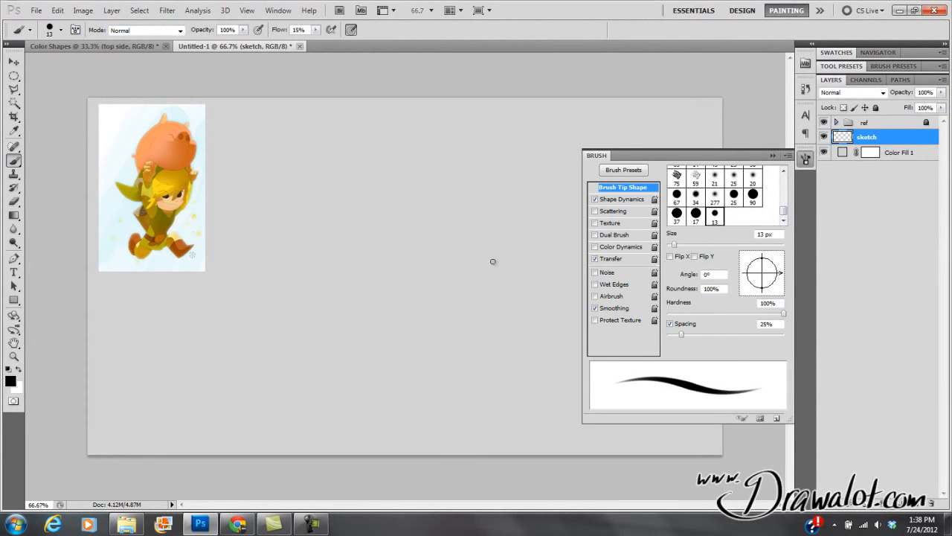
click(695, 214)
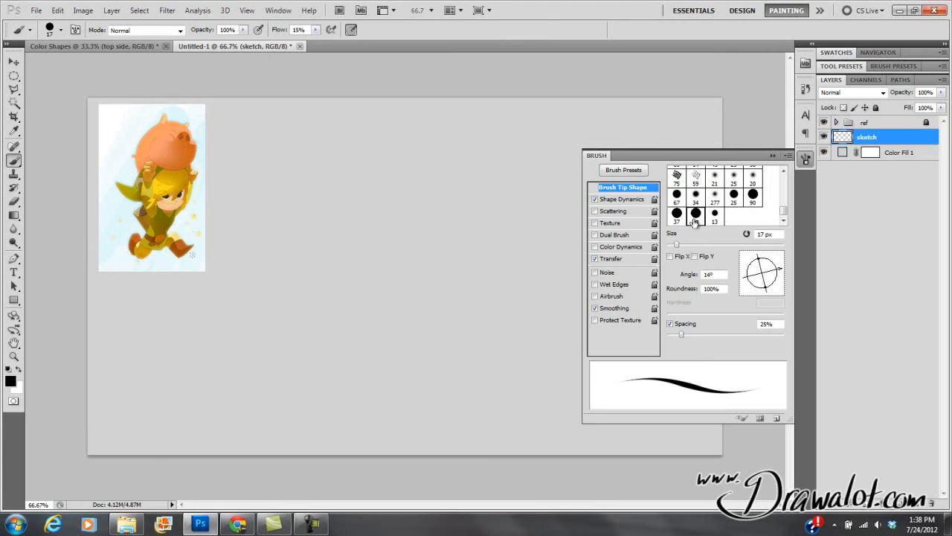
mouse_move(675, 222)
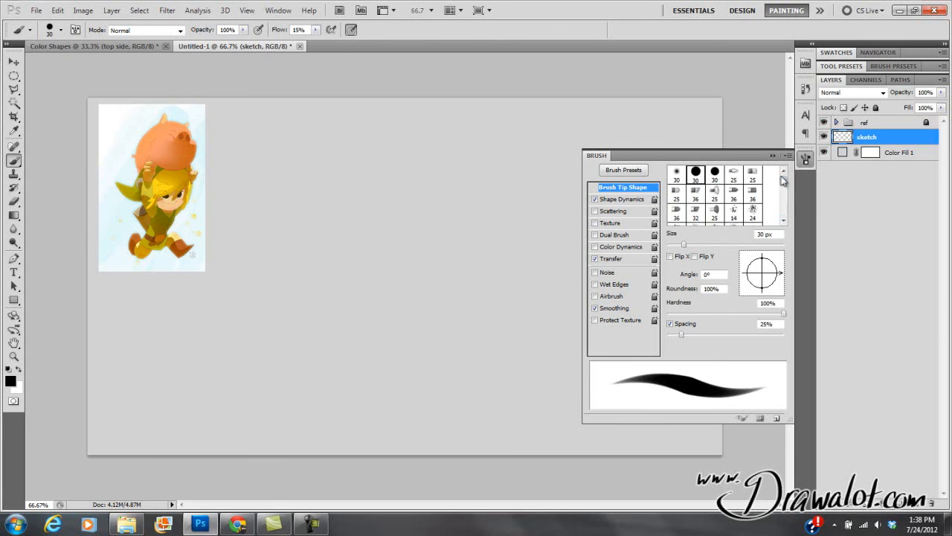
- Load the new ellipse tip and paint a wavy calligraphic test stroke with it
click(789, 156)
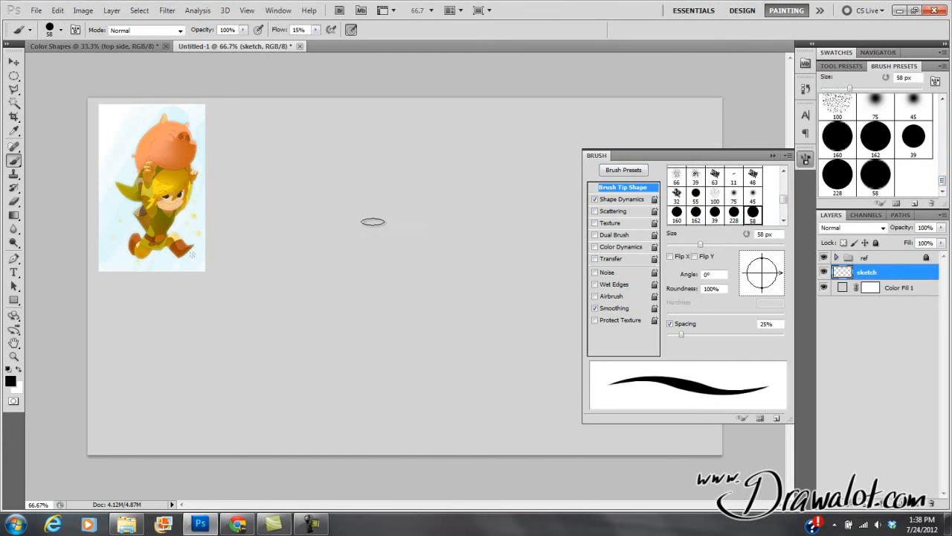
click(805, 158)
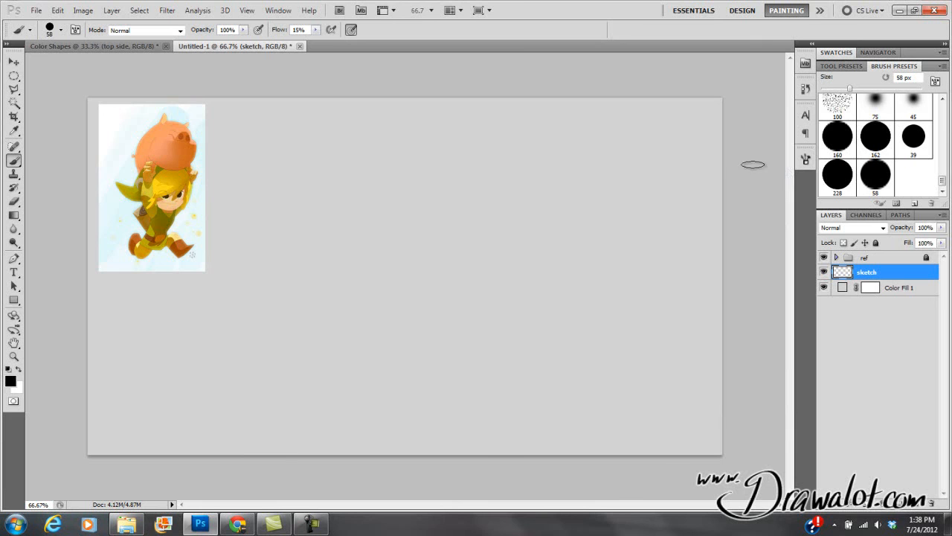
drag(296, 237, 482, 162)
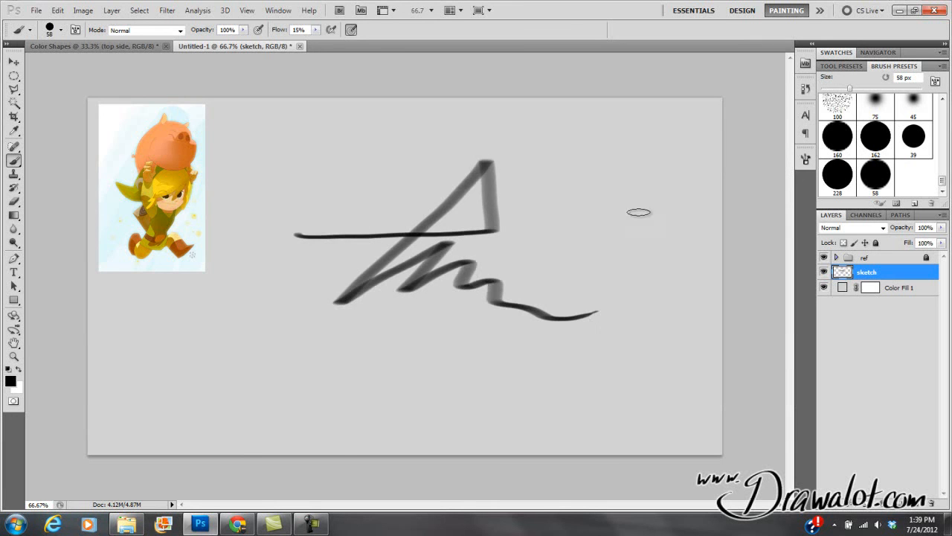
mouse_move(568, 196)
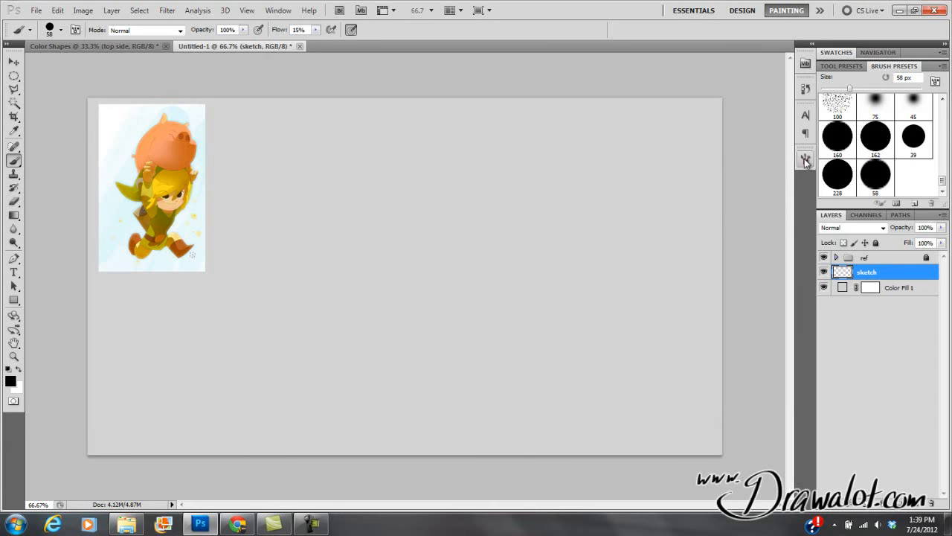
- Shrink the tip to about 13 px and lower brush flow to 9%
click(806, 157)
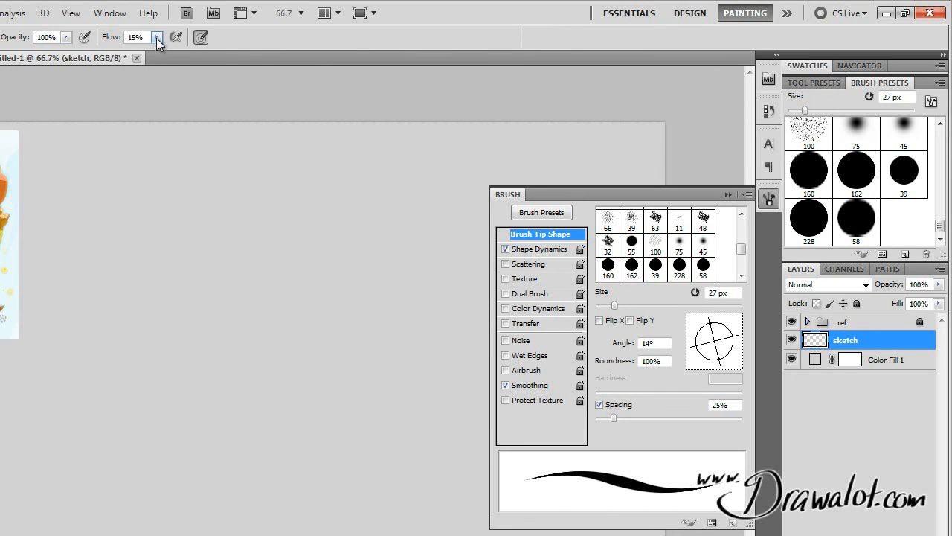
click(158, 37)
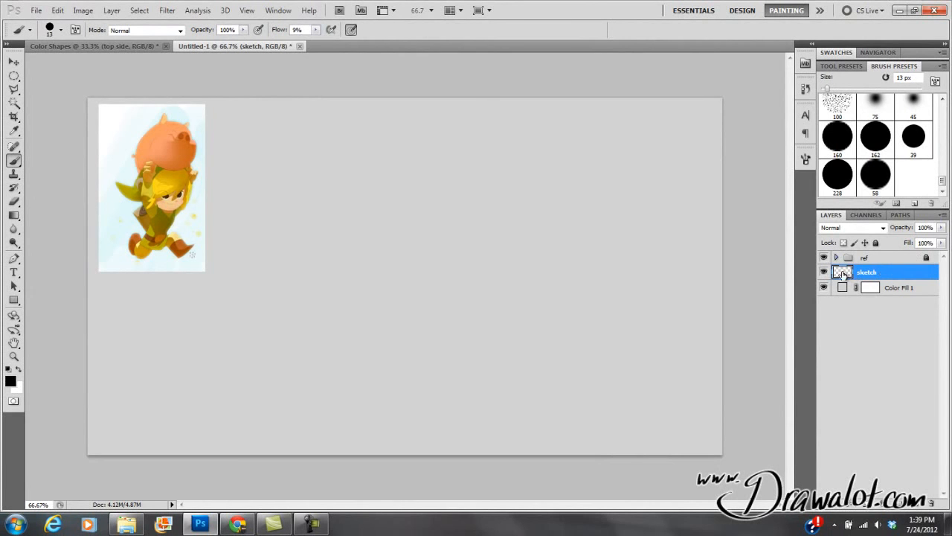
- Sketch faint gesture lines for the body curve and the head's construction shapes
click(825, 287)
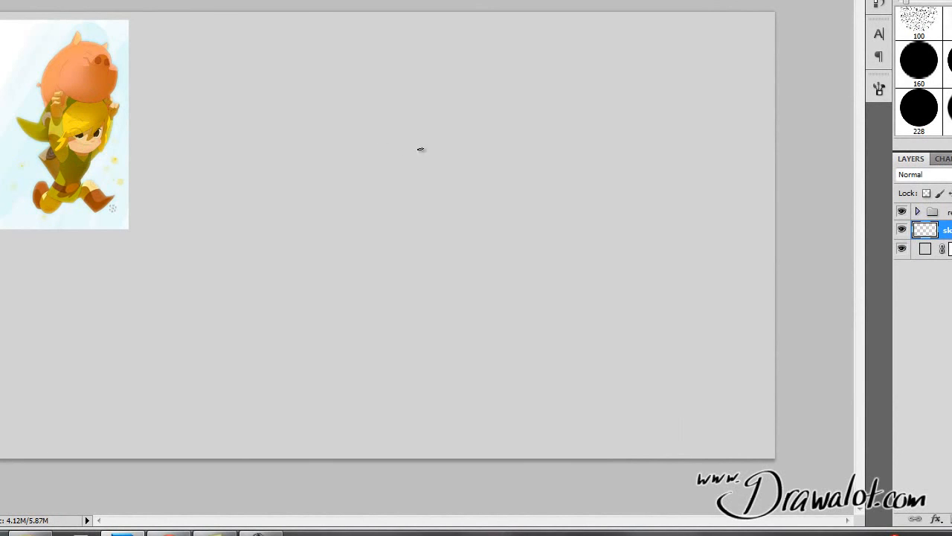
drag(419, 149, 399, 241)
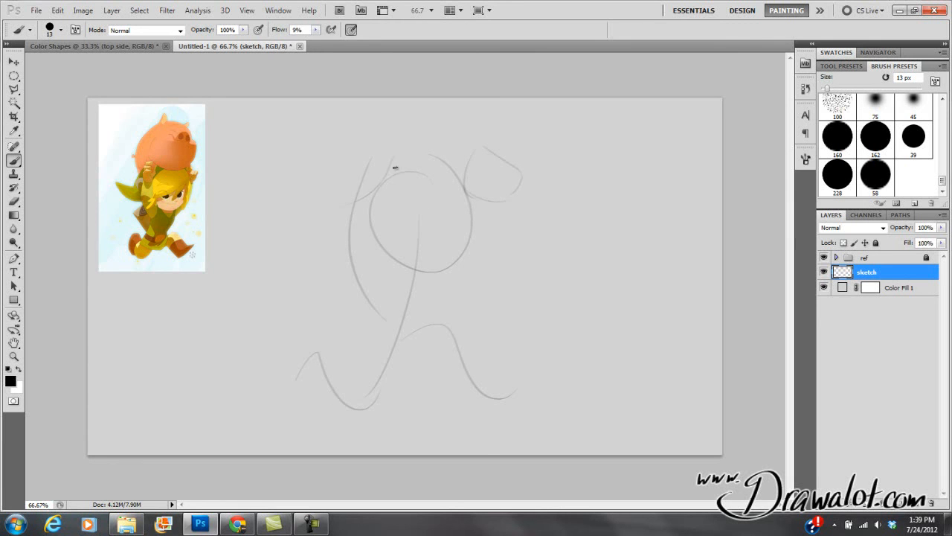
mouse_move(386, 132)
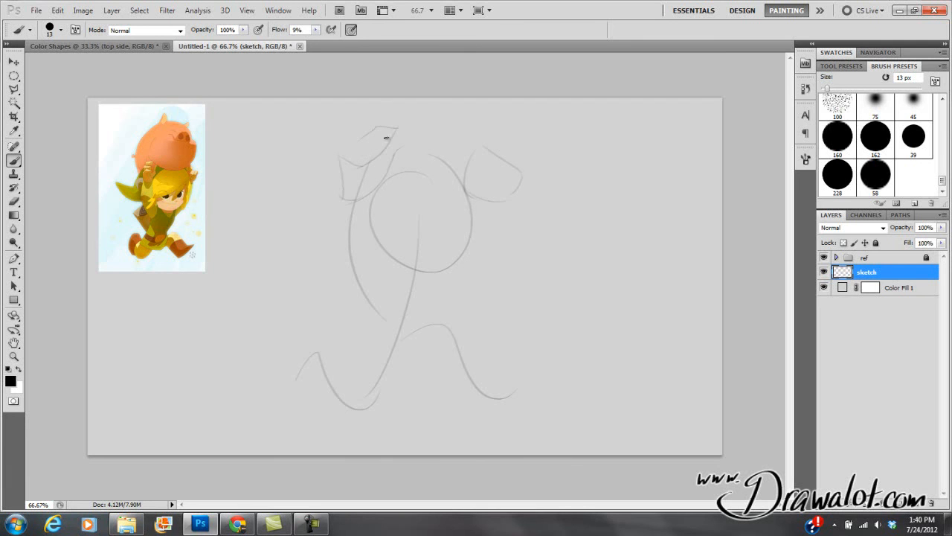
drag(387, 137, 349, 265)
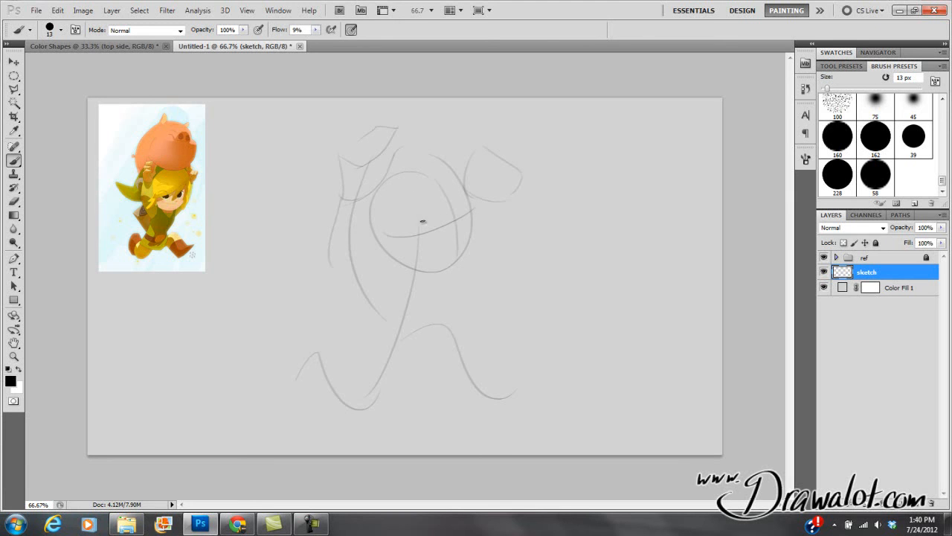
drag(402, 223, 420, 216)
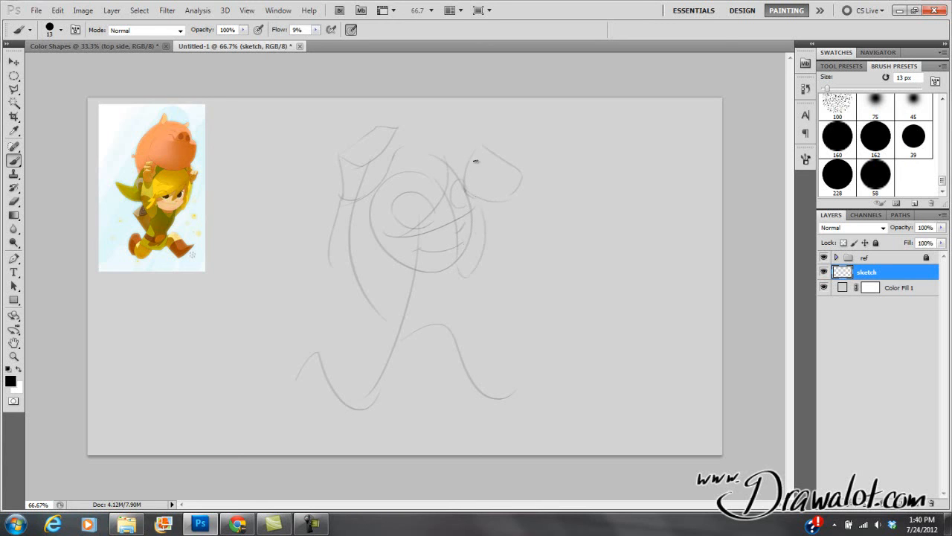
mouse_move(330, 268)
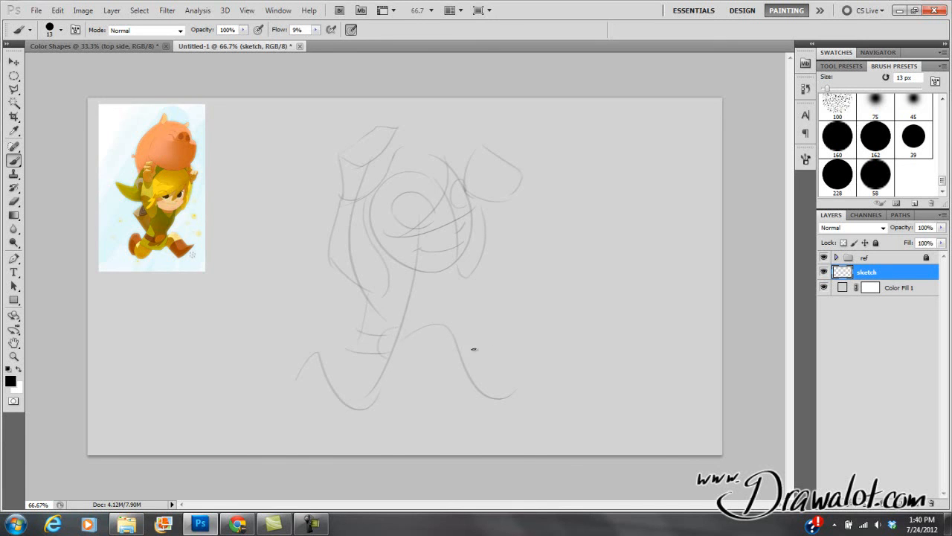
- Rough in the legs and feet with more faint construction strokes
drag(473, 349, 494, 393)
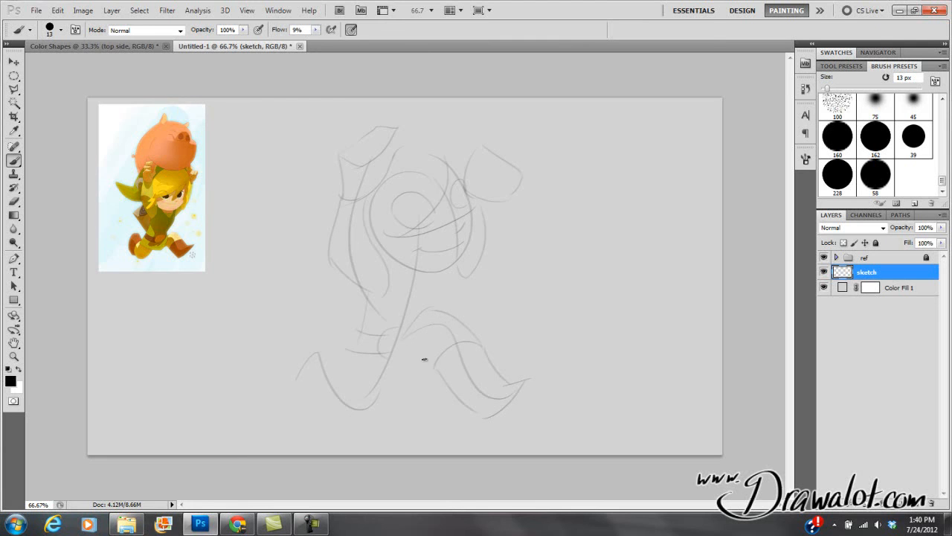
mouse_move(386, 375)
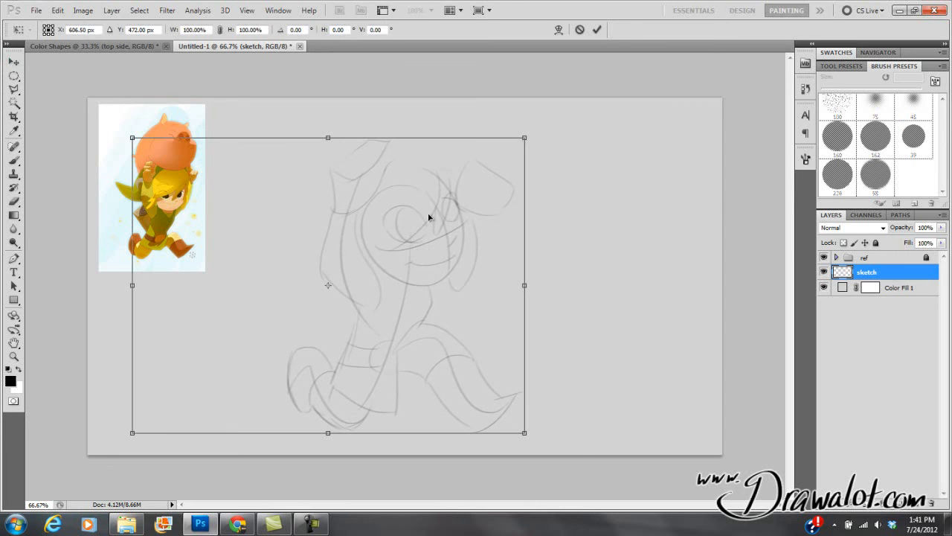
- Free Transform the sketch layer and scale it down to roughly 95%
drag(524, 137, 512, 149)
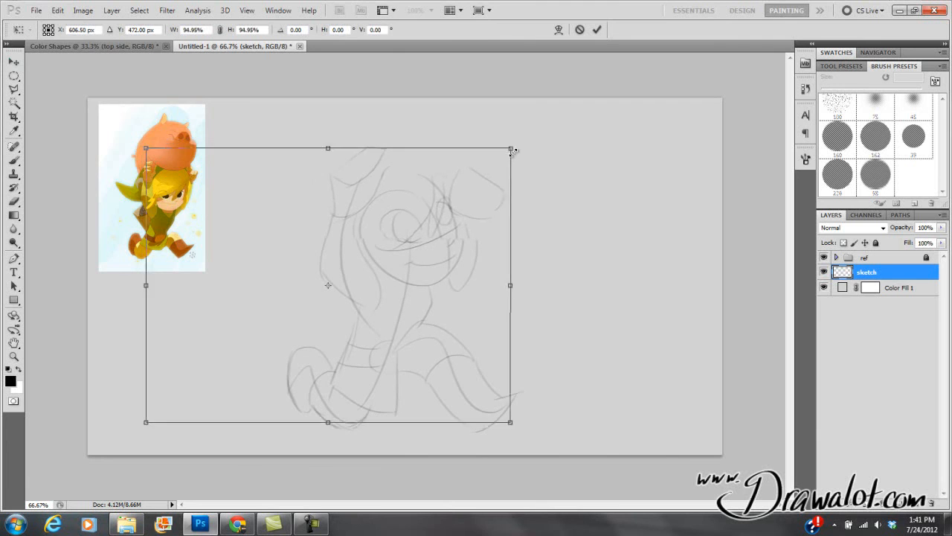